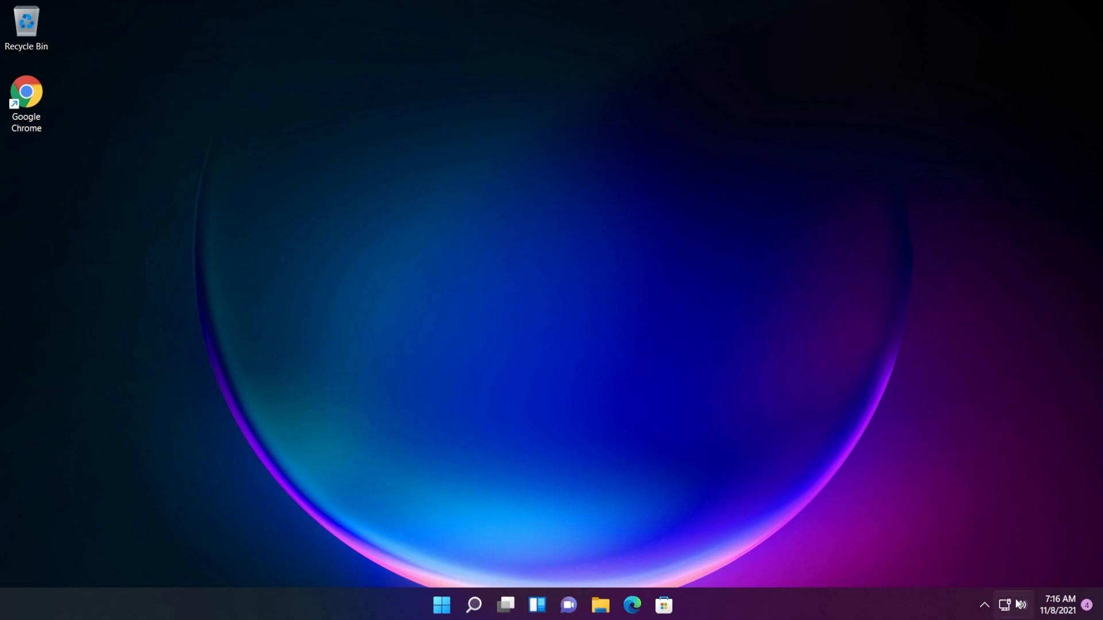
# Check quick settings, then run sfc /scannow in an administrator Command Prompt.
pyautogui.click(1007, 605)
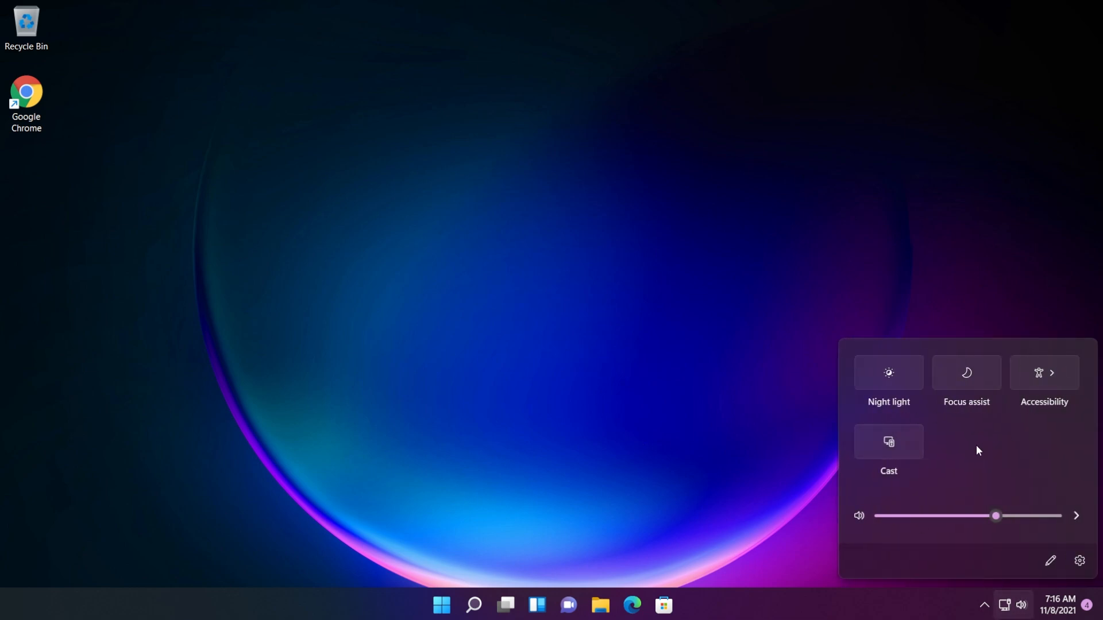
pyautogui.moveTo(858, 559)
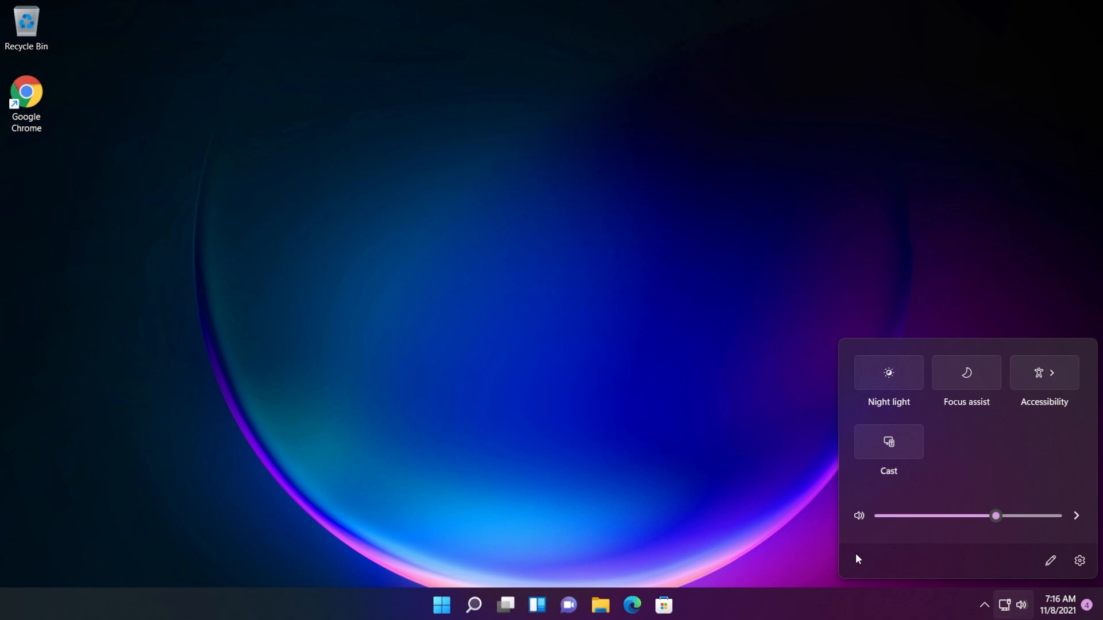
pyautogui.moveTo(1015, 547)
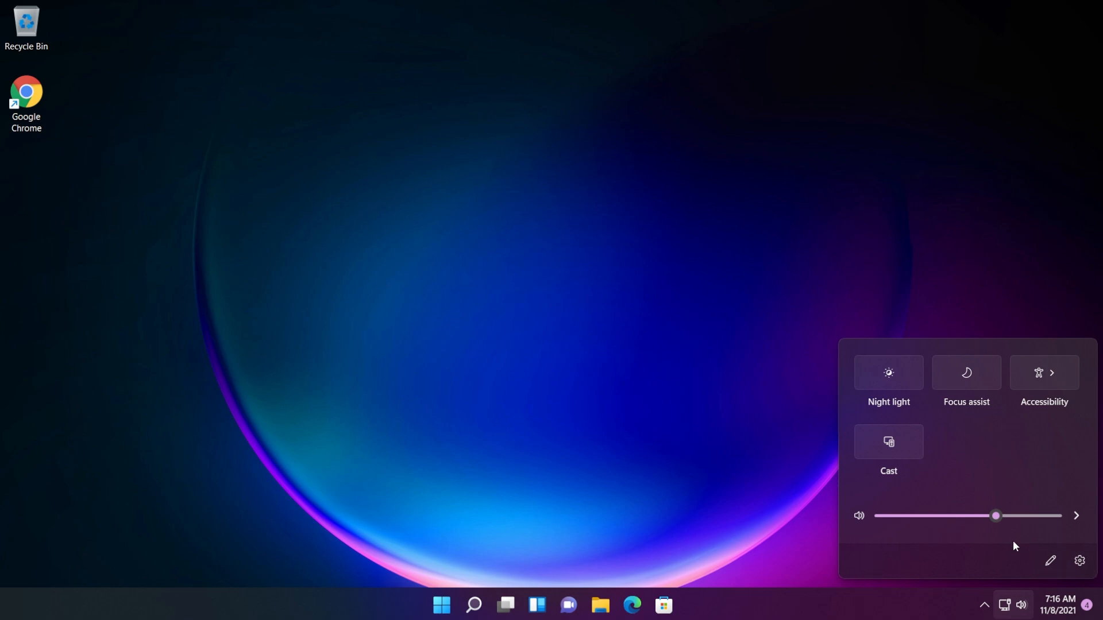
pyautogui.moveTo(927, 397)
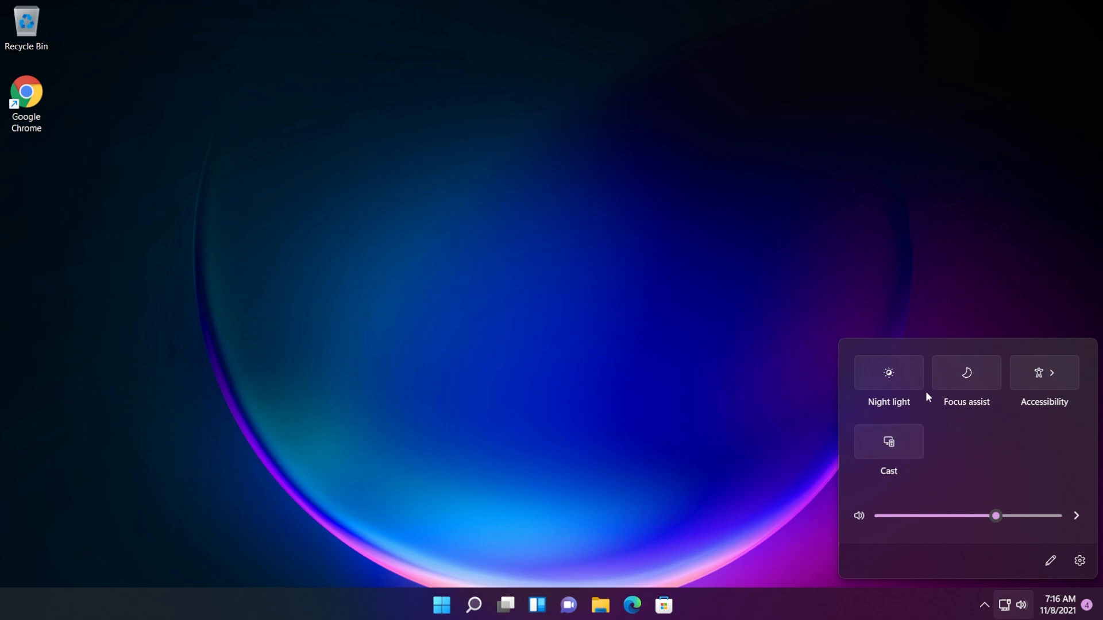
pyautogui.moveTo(917, 438)
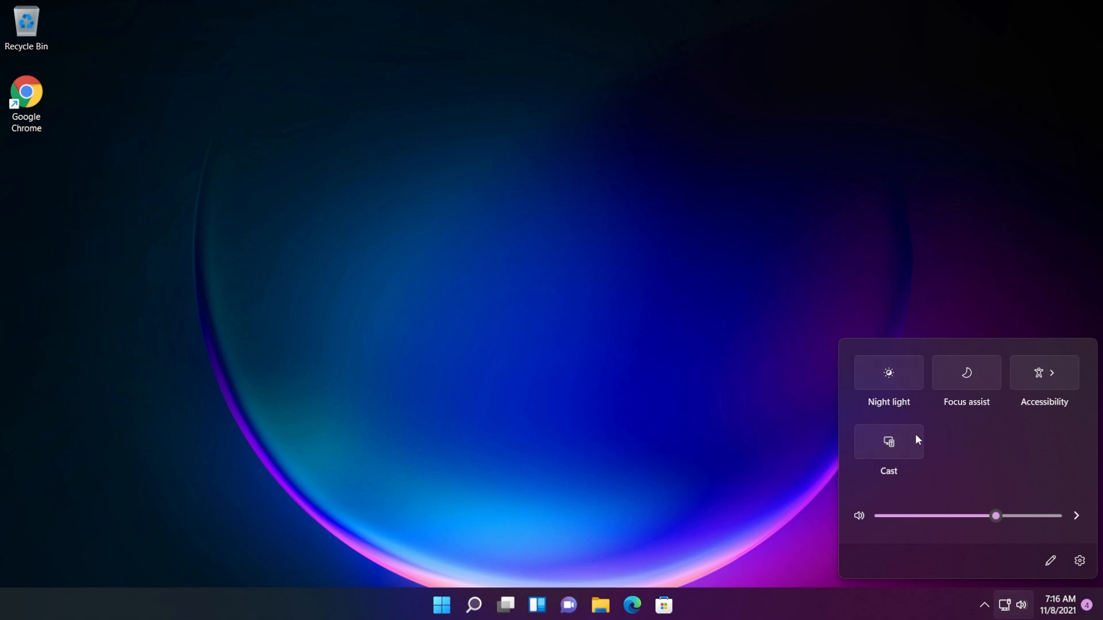
pyautogui.moveTo(504, 302)
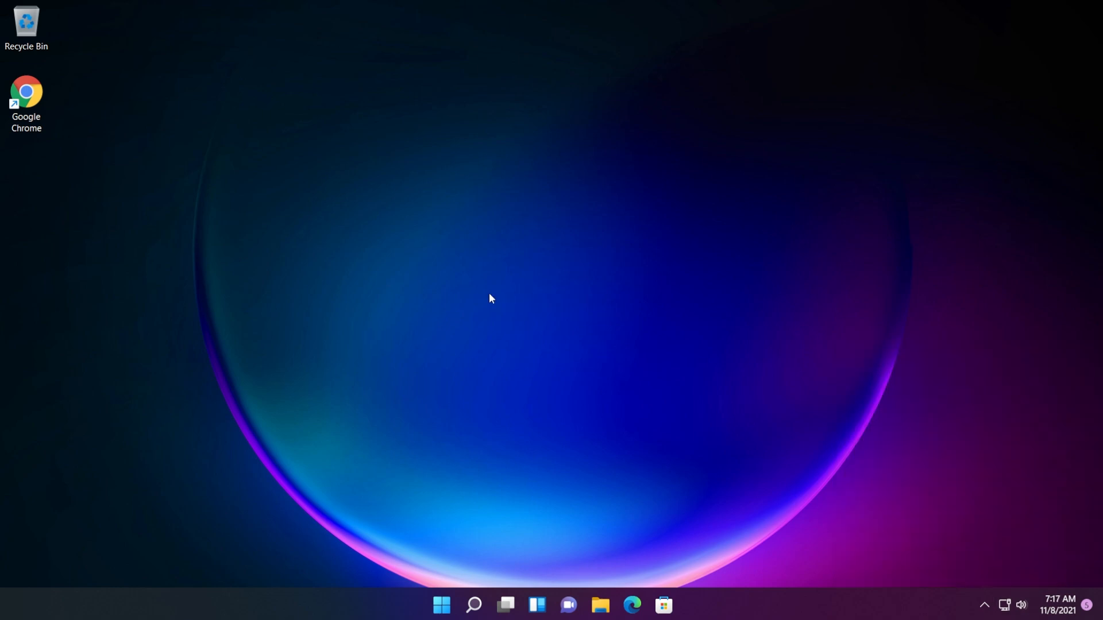
pyautogui.moveTo(513, 328)
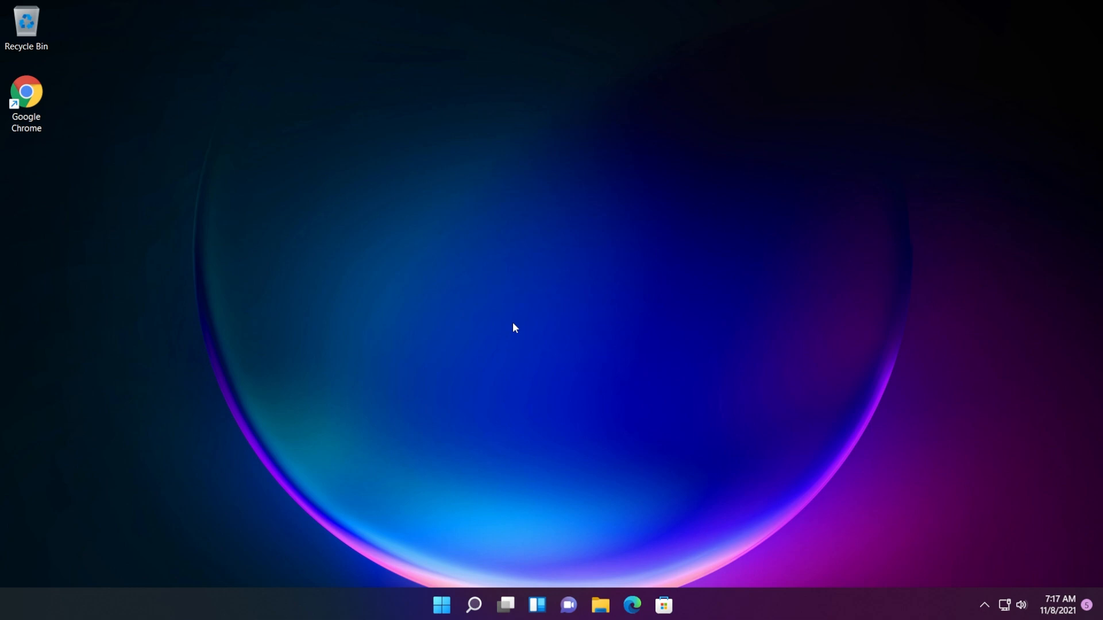
pyautogui.moveTo(504, 357)
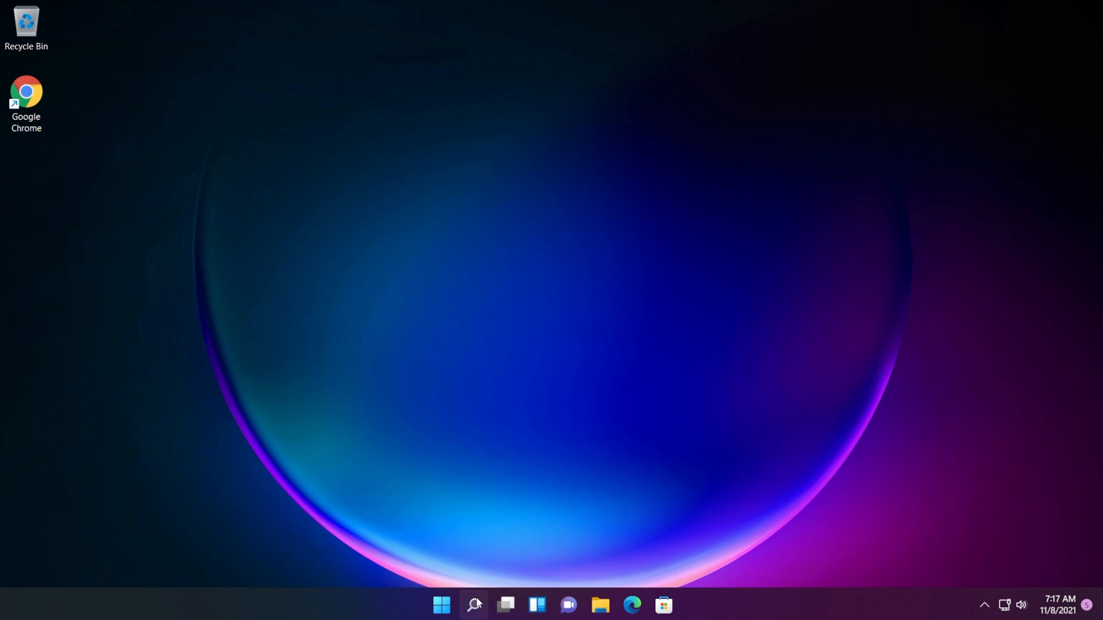
pyautogui.write('cmd')
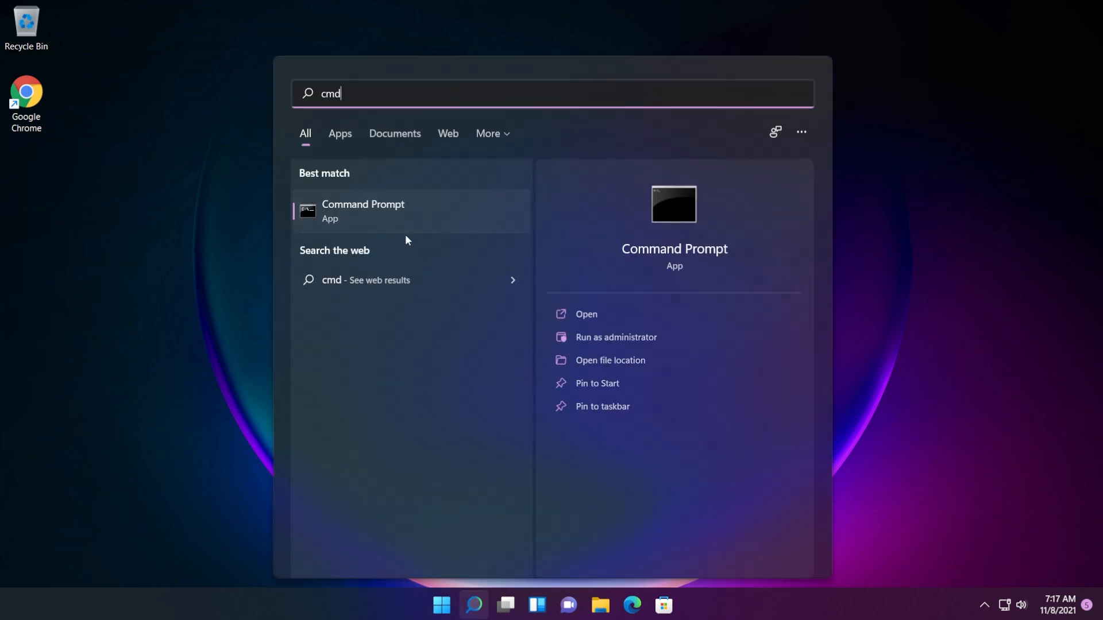
pyautogui.click(615, 337)
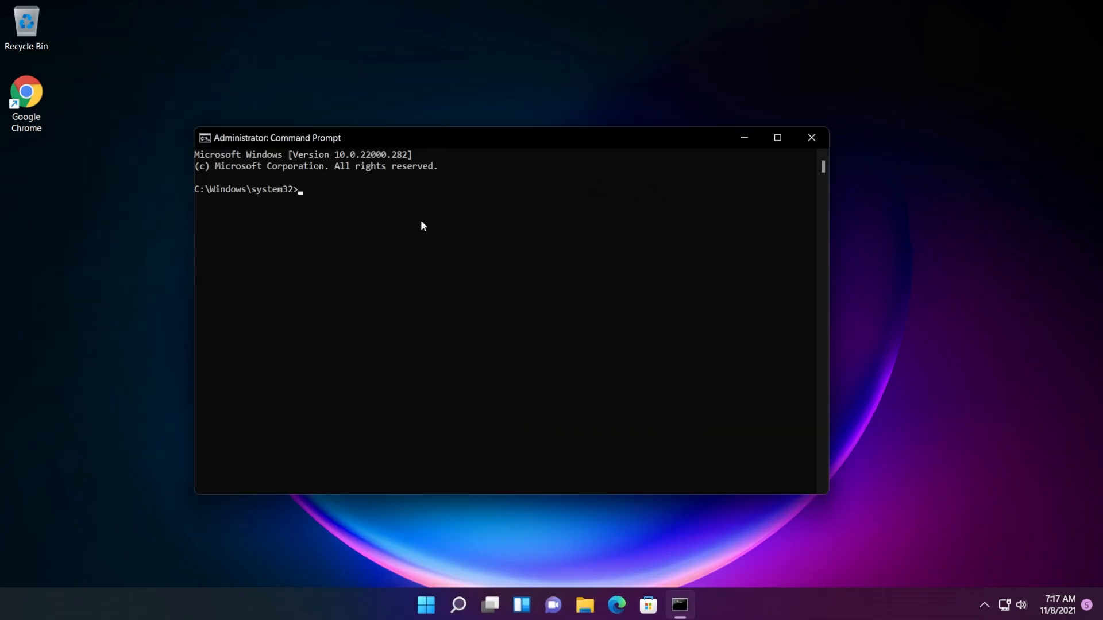
pyautogui.write('sfc')
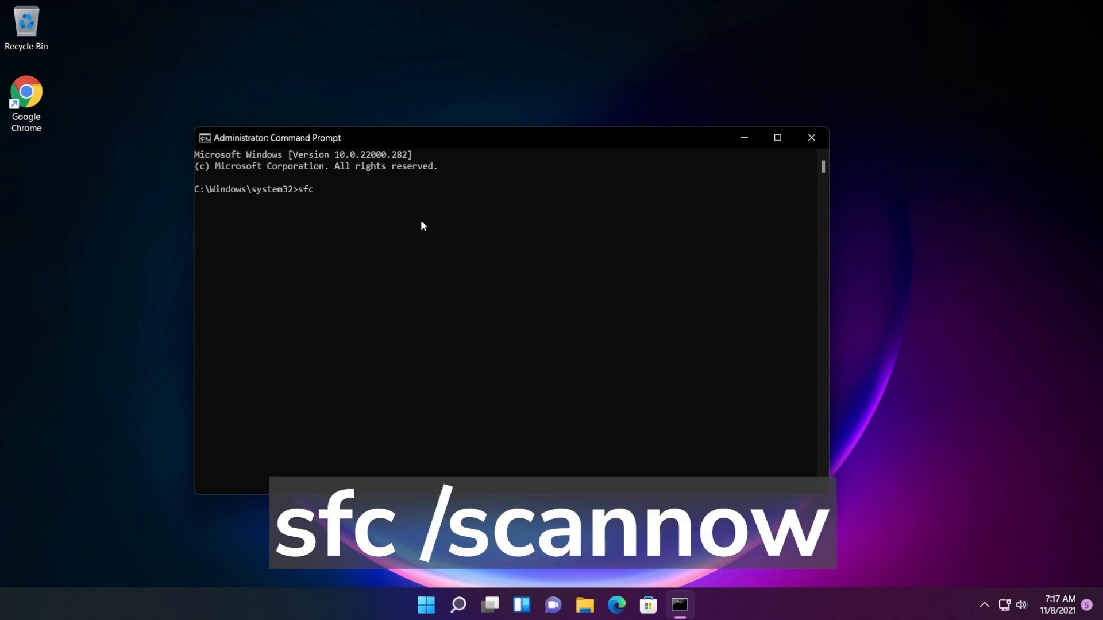
pyautogui.write('/scannow')
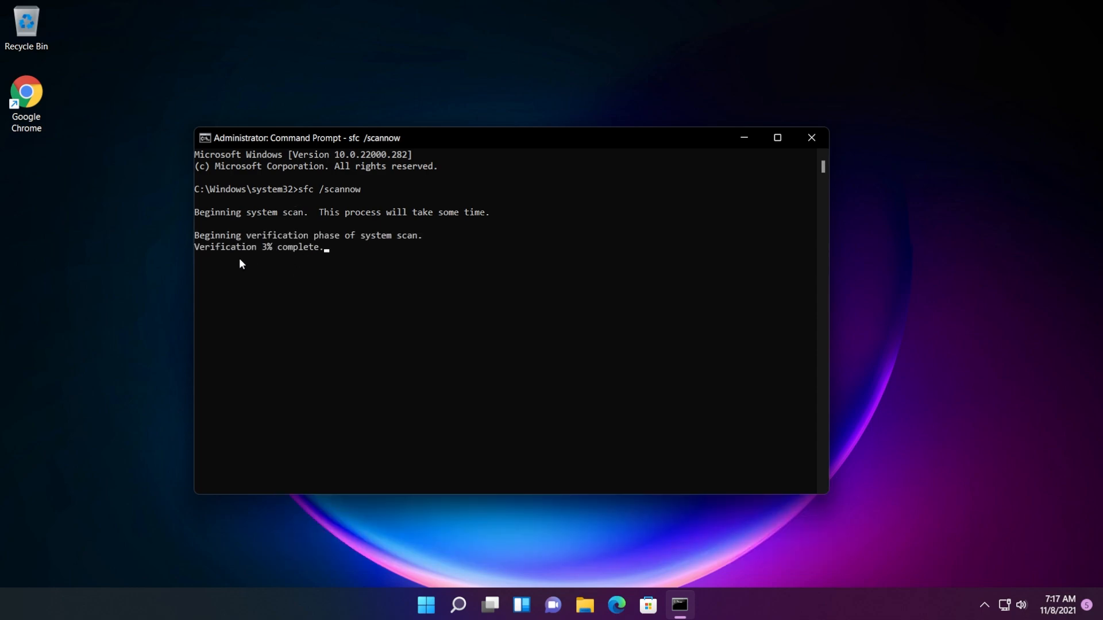
pyautogui.moveTo(358, 288)
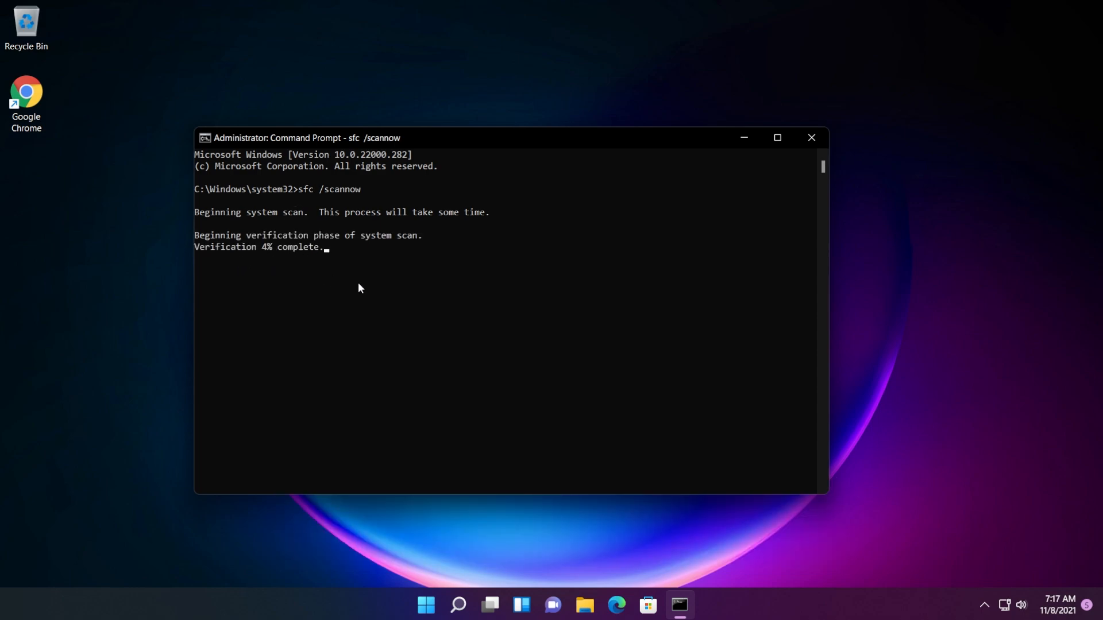
pyautogui.moveTo(502, 328)
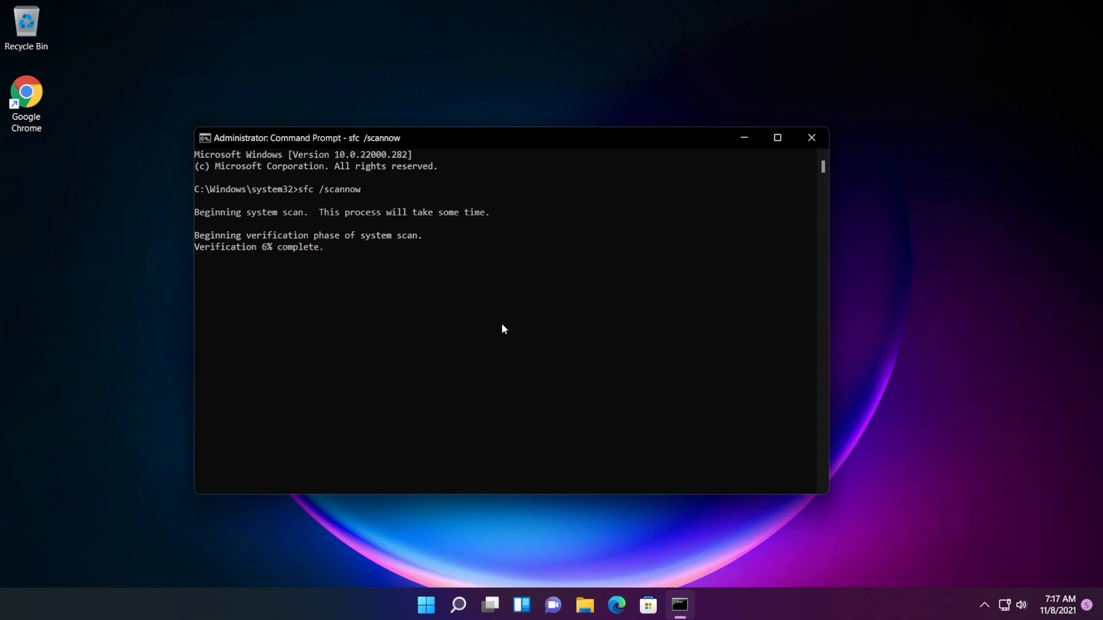
pyautogui.moveTo(473, 322)
pyautogui.write('cmd')
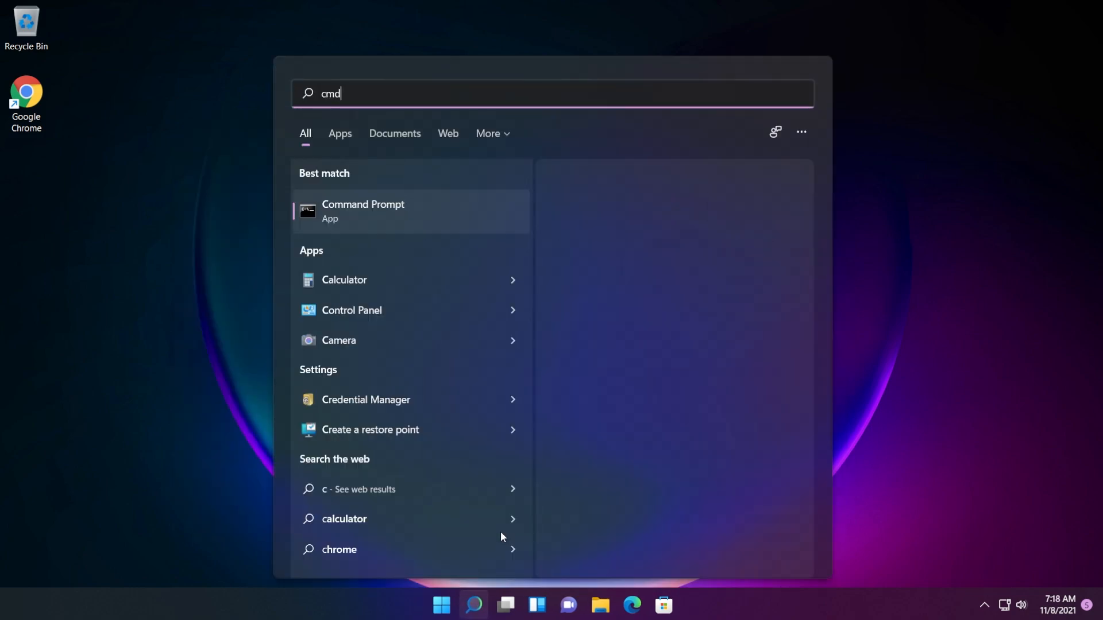
# Open a new administrator Command Prompt and enter DISM.exe /Online /Cleanup-image /Scanhealth.
pyautogui.click(363, 211)
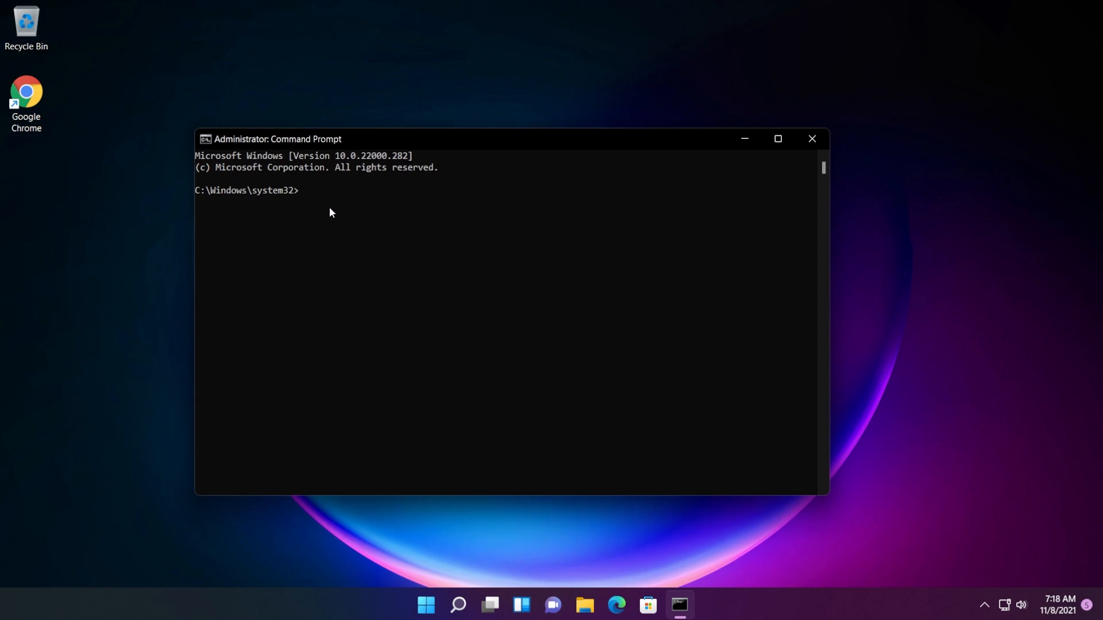
pyautogui.write('DISM.exe /Online /Cleanup-image /Scanhealth')
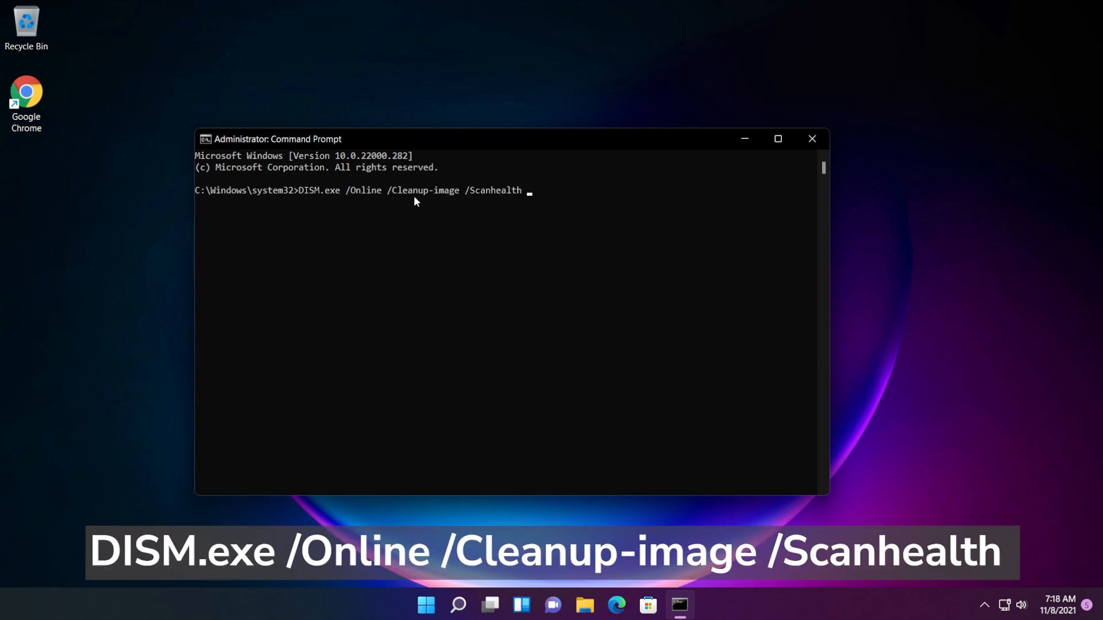
pyautogui.moveTo(508, 199)
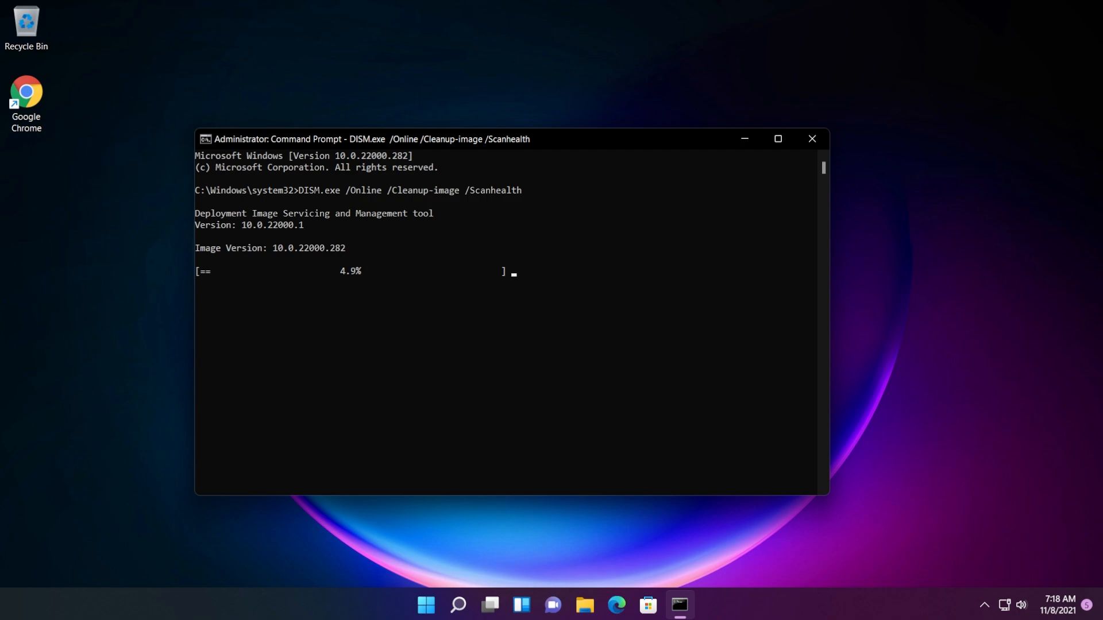
pyautogui.moveTo(379, 376)
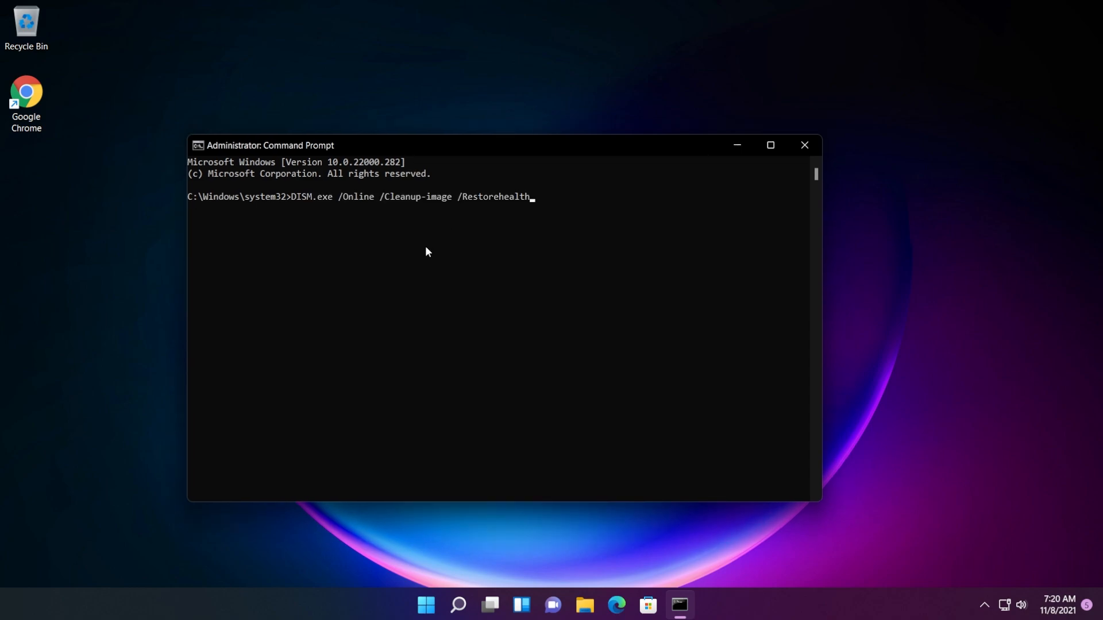
pyautogui.moveTo(313, 219)
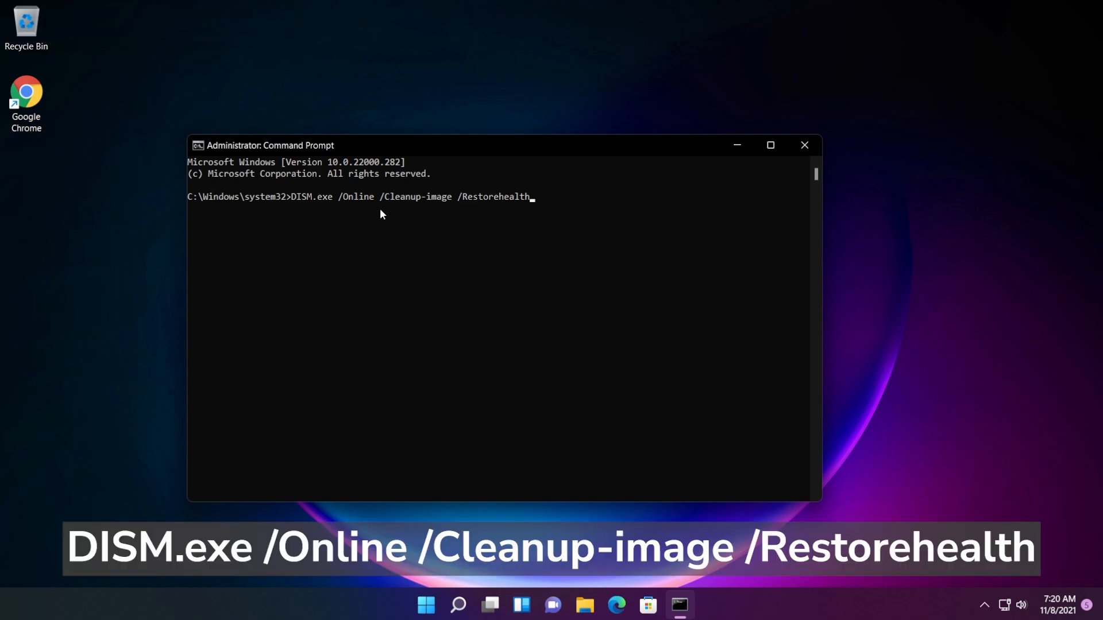
pyautogui.moveTo(560, 315)
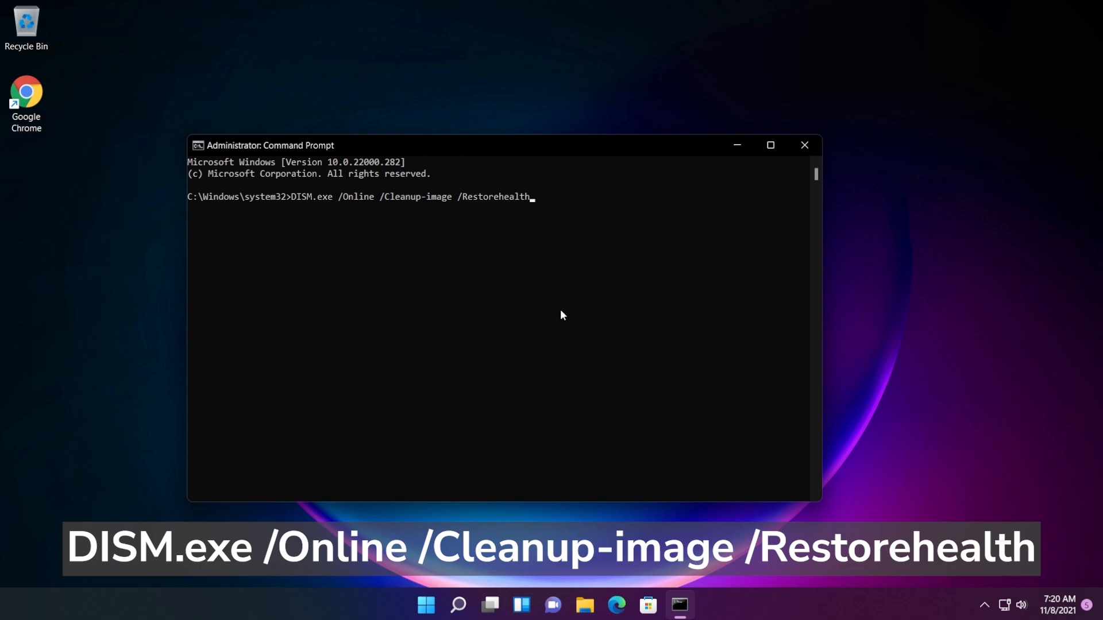
# Run DISM.exe /Online /Cleanup-image /Restorehealth to repair the Windows image.
pyautogui.press('Enter')
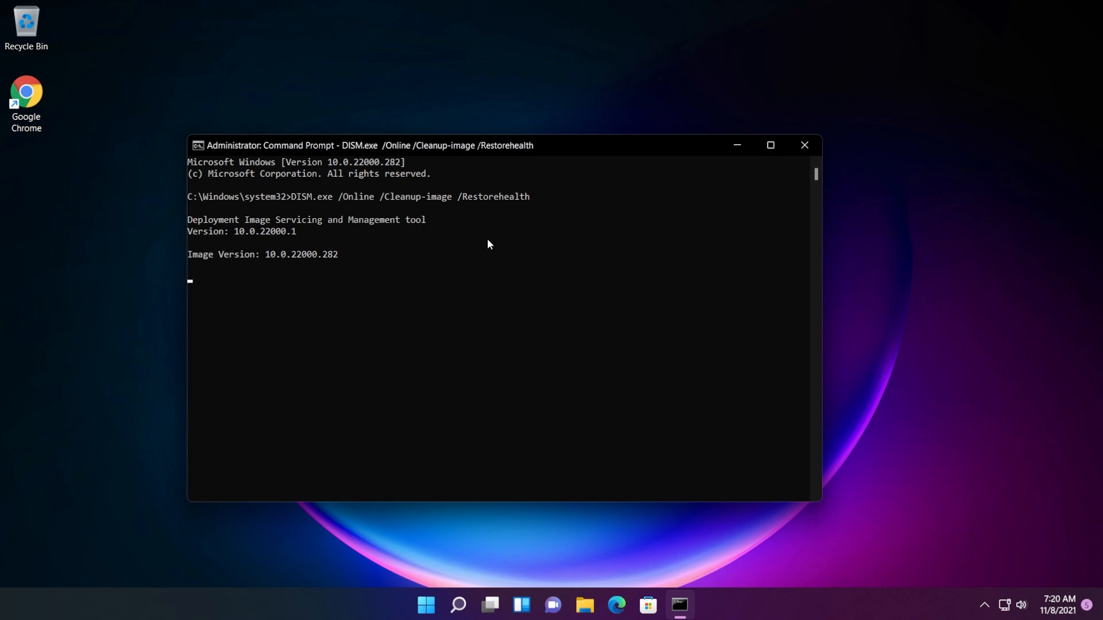
pyautogui.moveTo(335, 201)
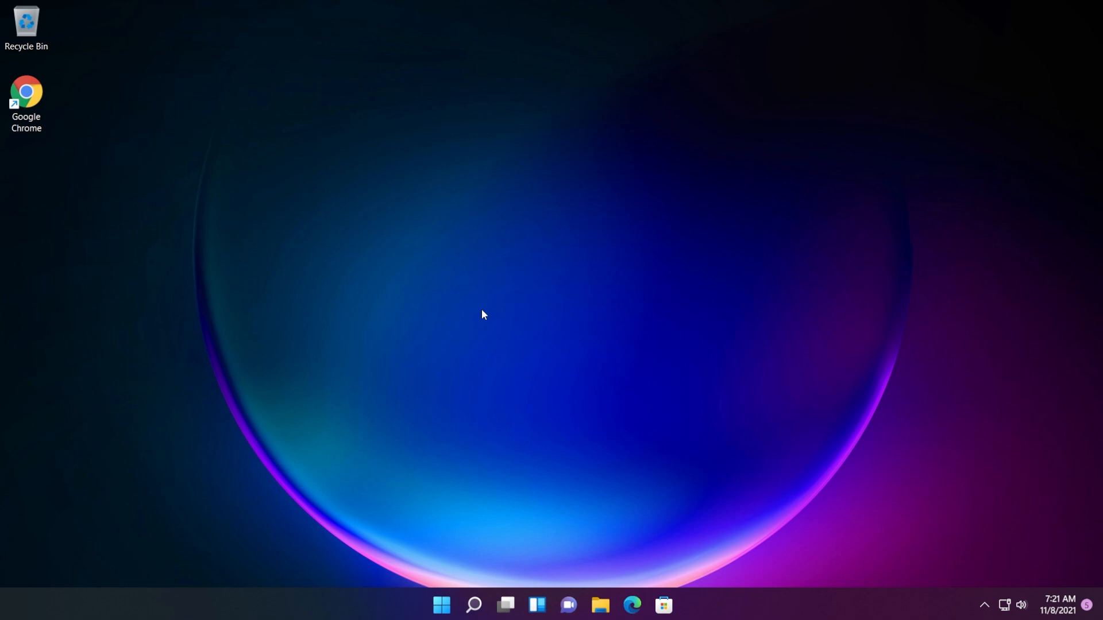
# Open an administrator Windows PowerShell window for the ShellExperienceHost re-registration.
pyautogui.click(473, 605)
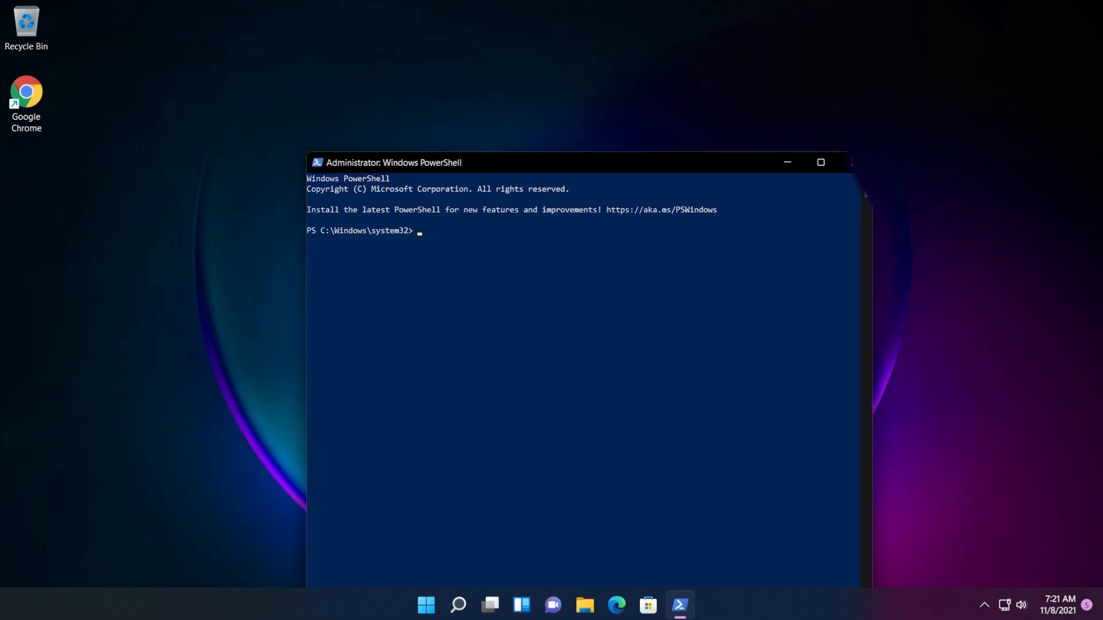
pyautogui.moveTo(548, 328)
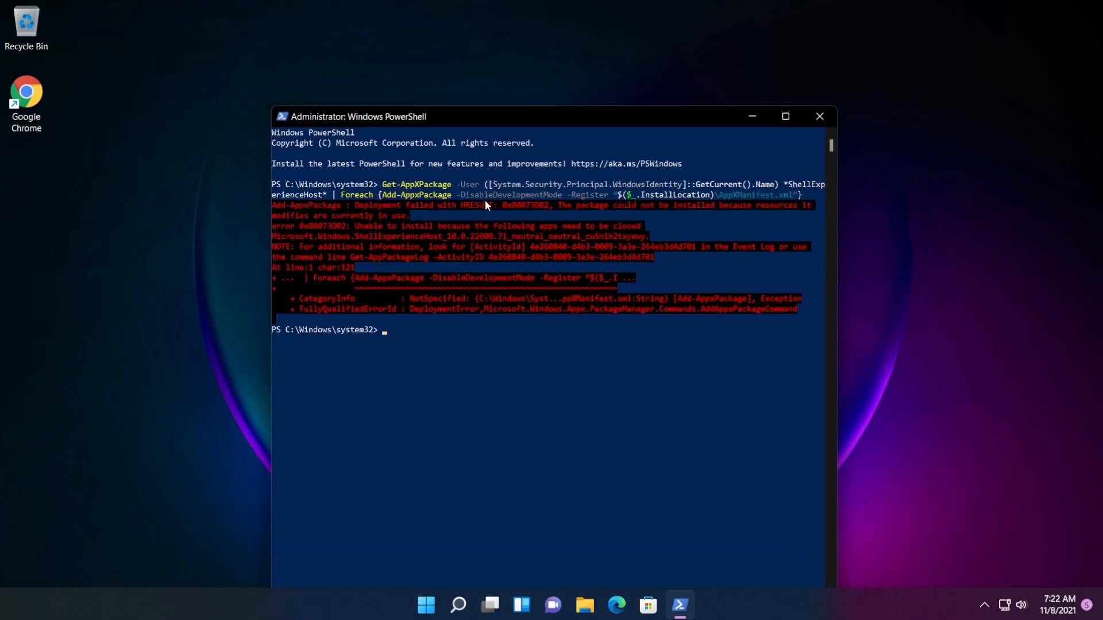
pyautogui.moveTo(466, 238)
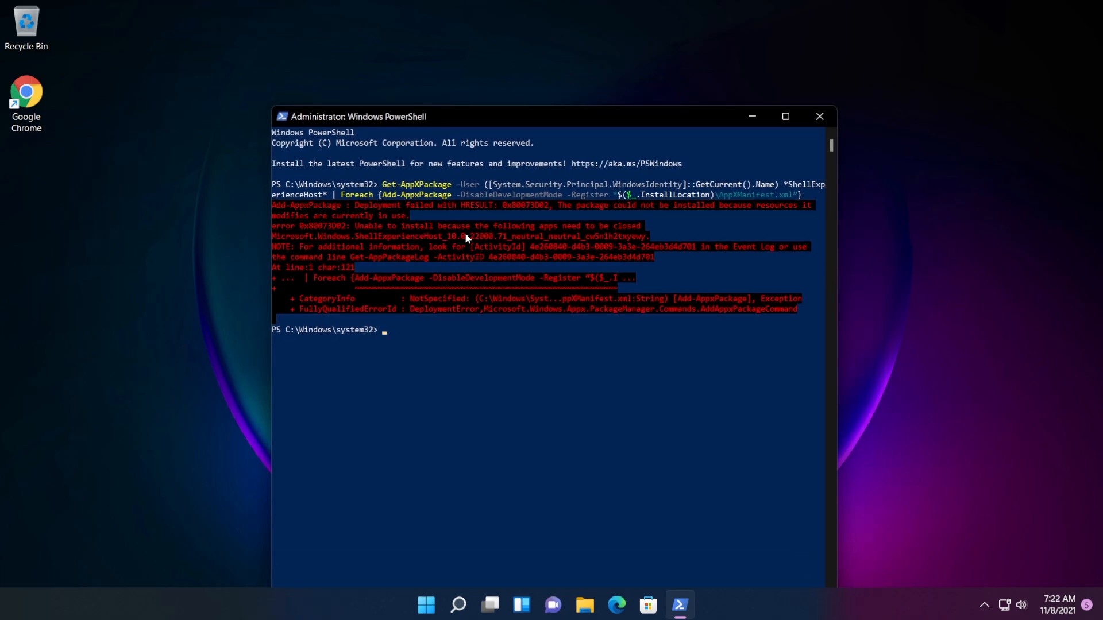
pyautogui.moveTo(294, 251)
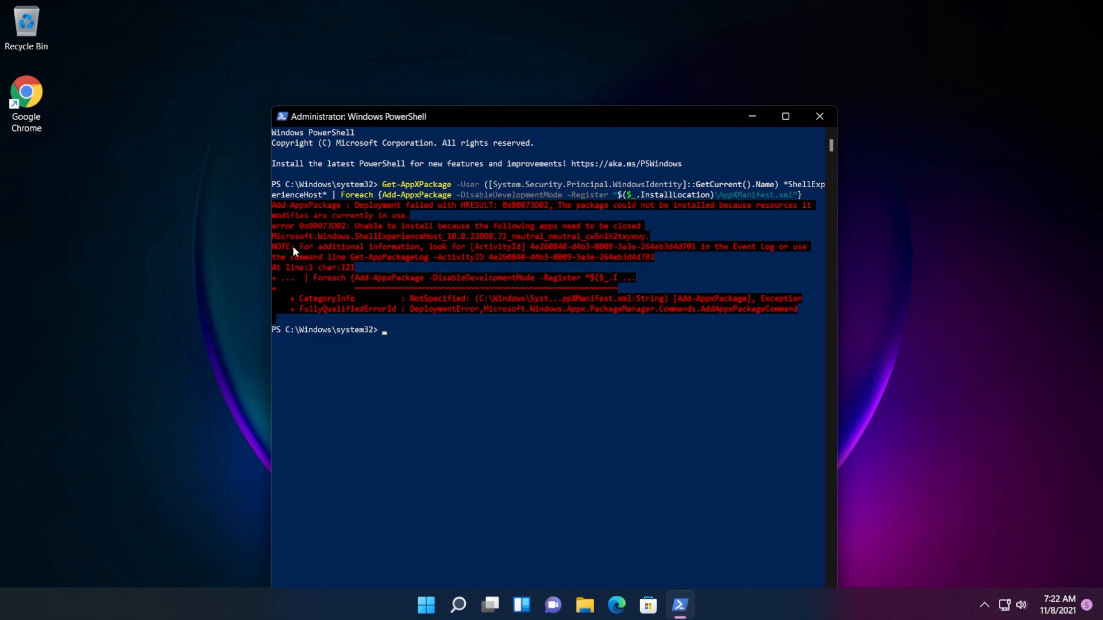
pyautogui.moveTo(434, 245)
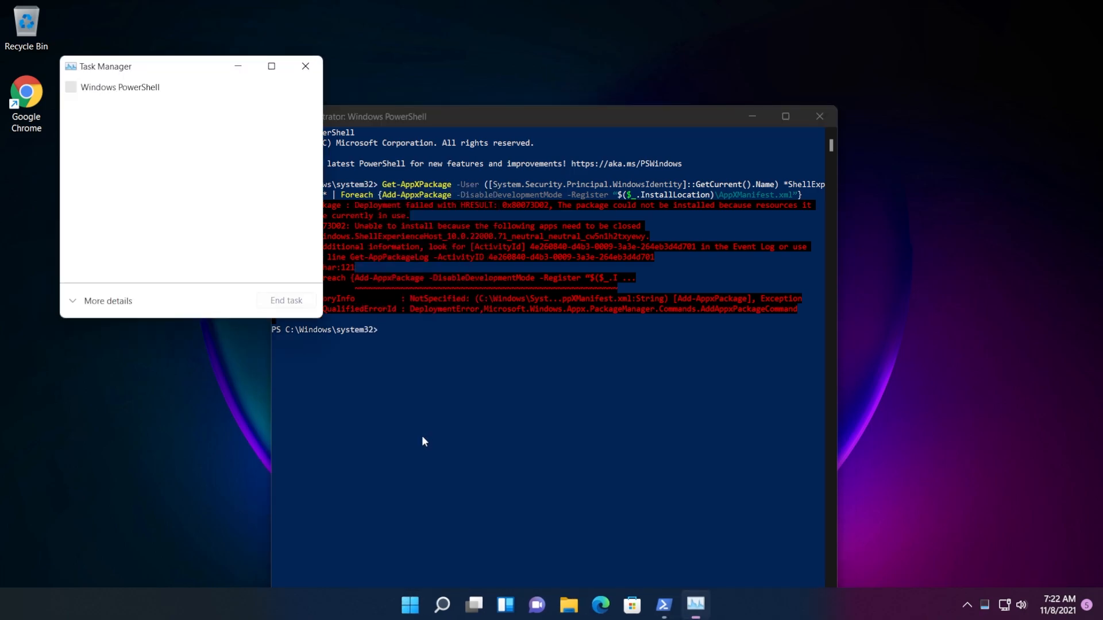
# Show Task Manager's full process list and end Windows Shell Experience Host.
pyautogui.click(106, 301)
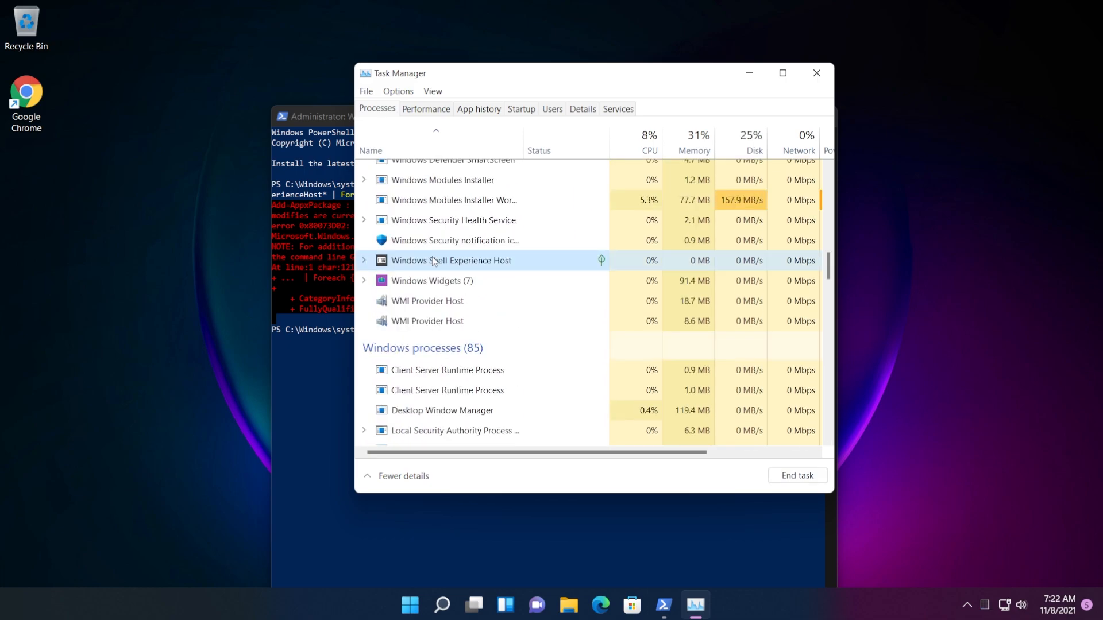
pyautogui.rightClick(451, 240)
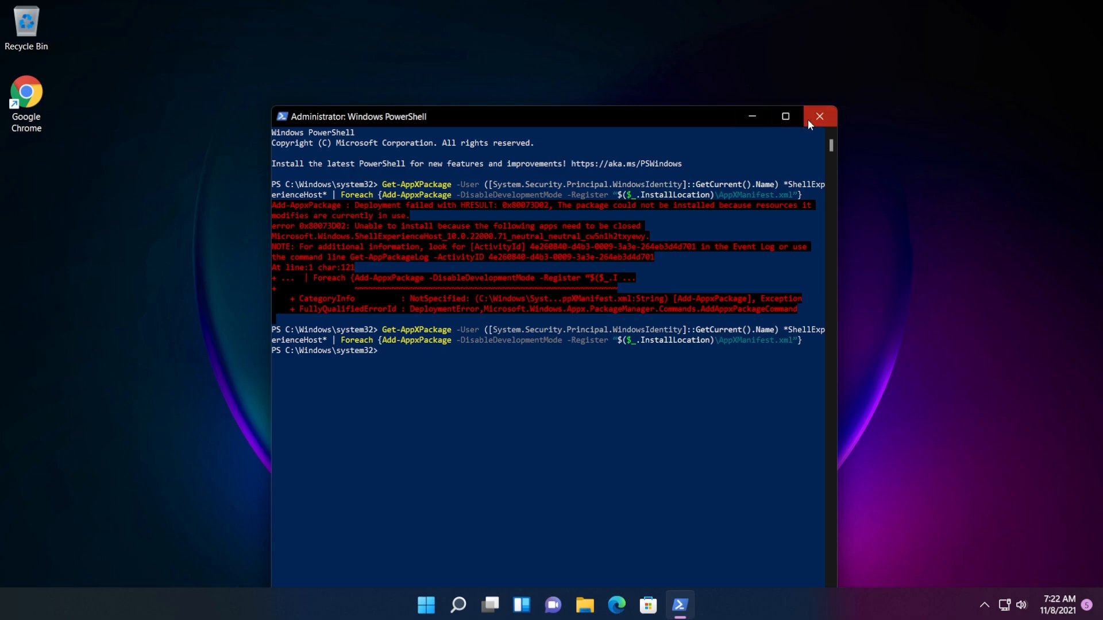
# Open the quick settings panel from the taskbar tray to verify it, then dismiss it.
pyautogui.click(818, 116)
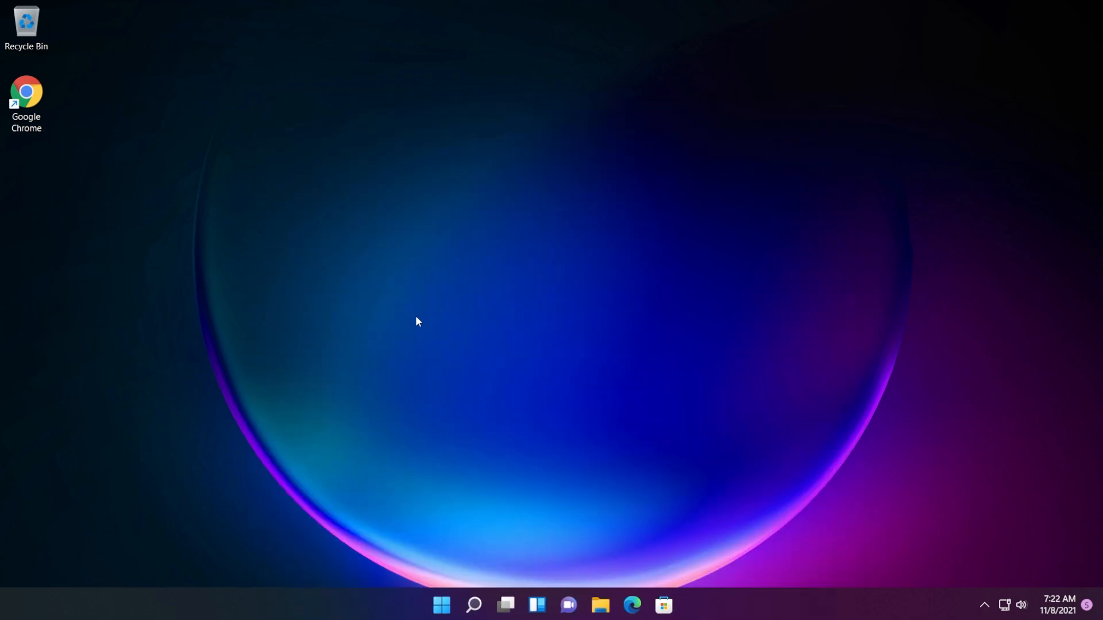
pyautogui.moveTo(1018, 614)
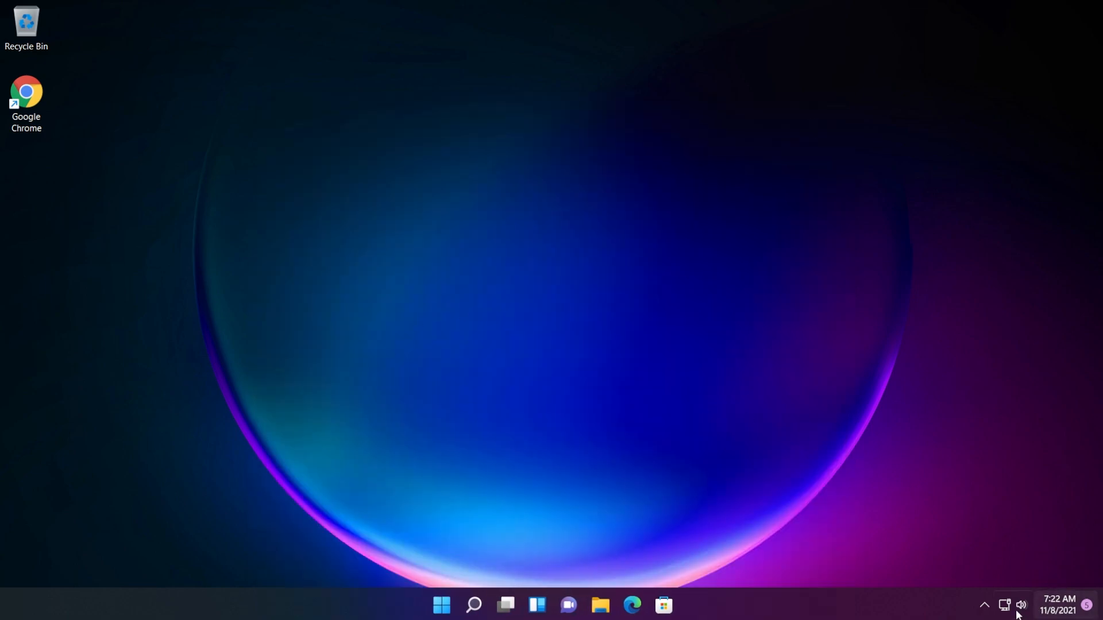
pyautogui.click(1017, 605)
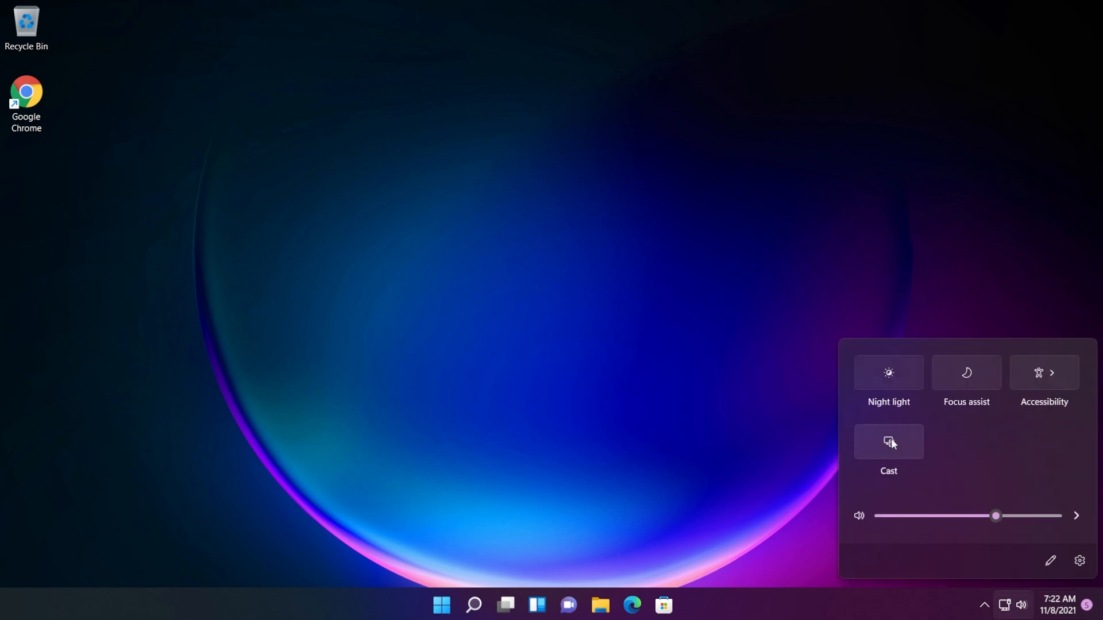
pyautogui.click(463, 306)
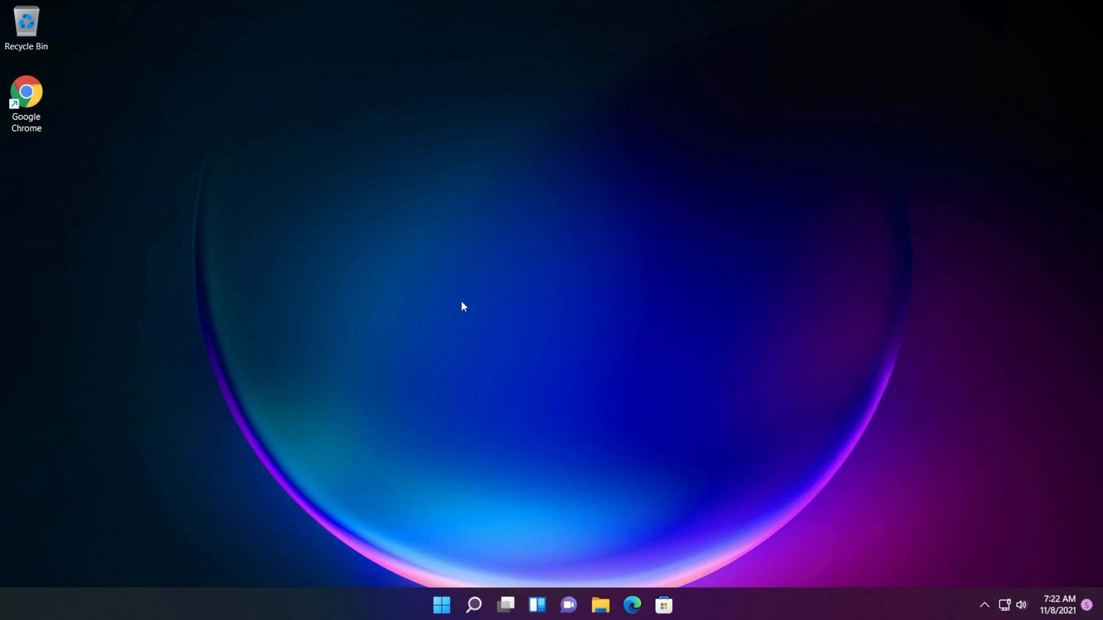
pyautogui.moveTo(437, 288)
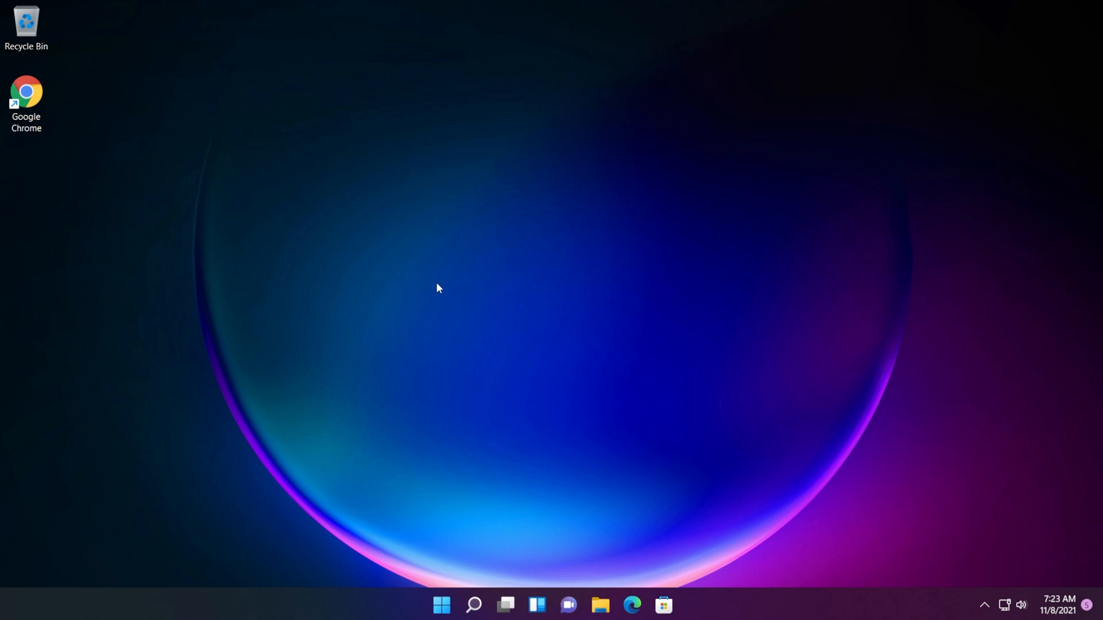
pyautogui.moveTo(531, 426)
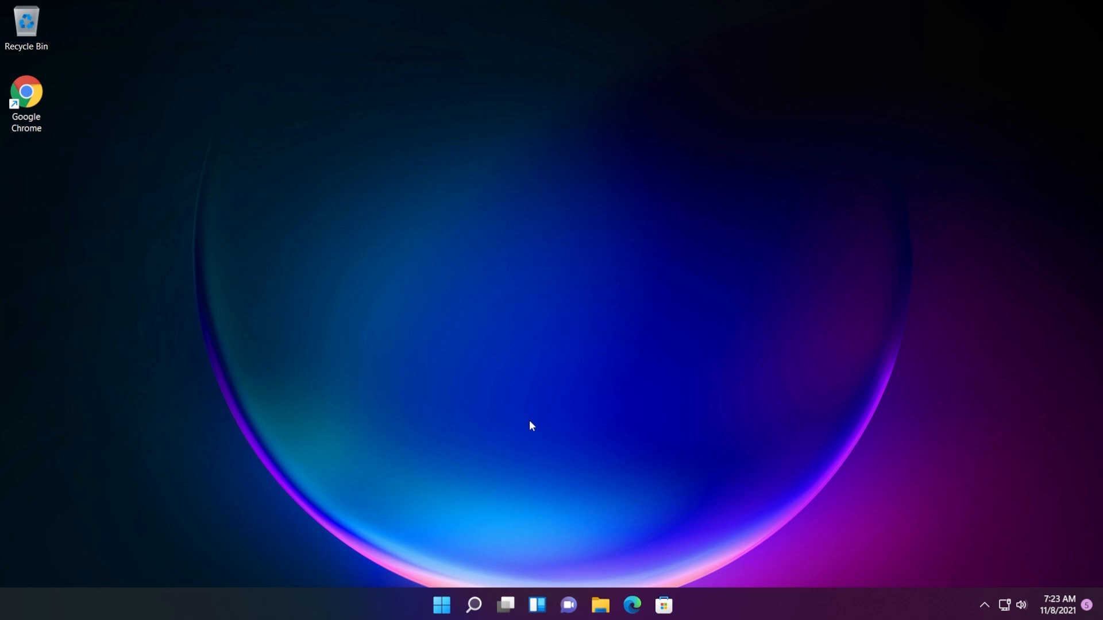
pyautogui.moveTo(502, 565)
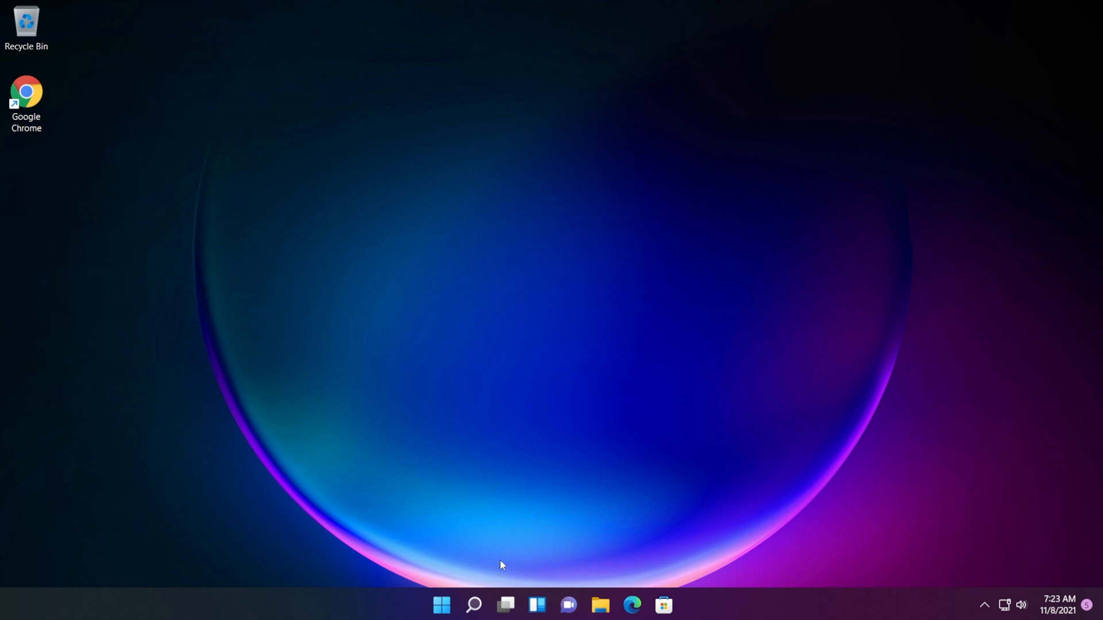
# In Settings, go to Accounts > Family & other users and choose Add account.
pyautogui.write('settings')
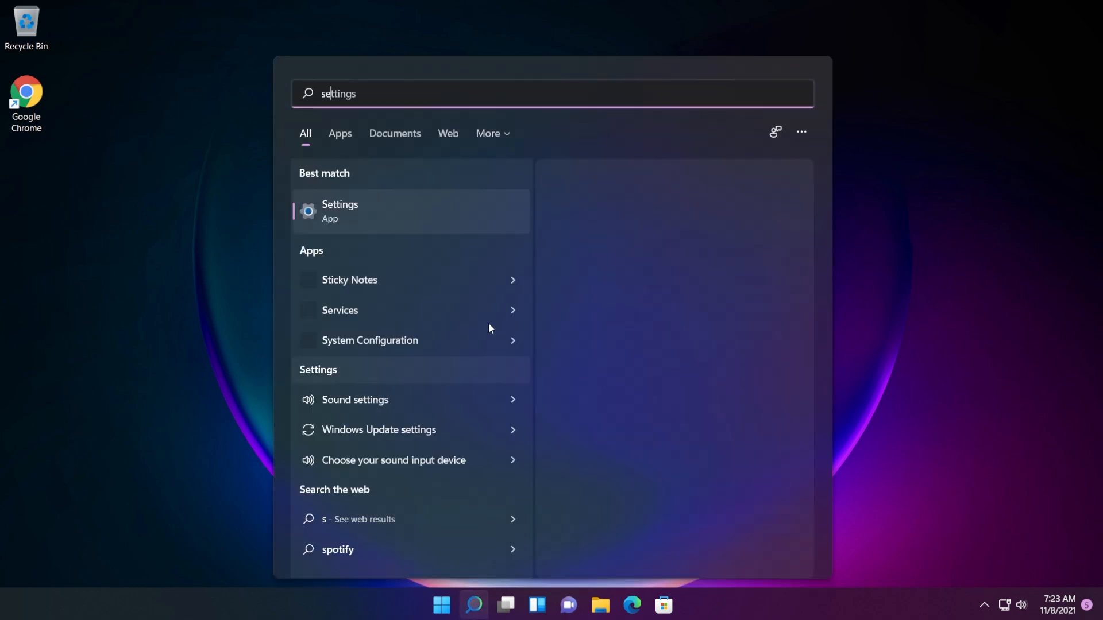
pyautogui.click(339, 211)
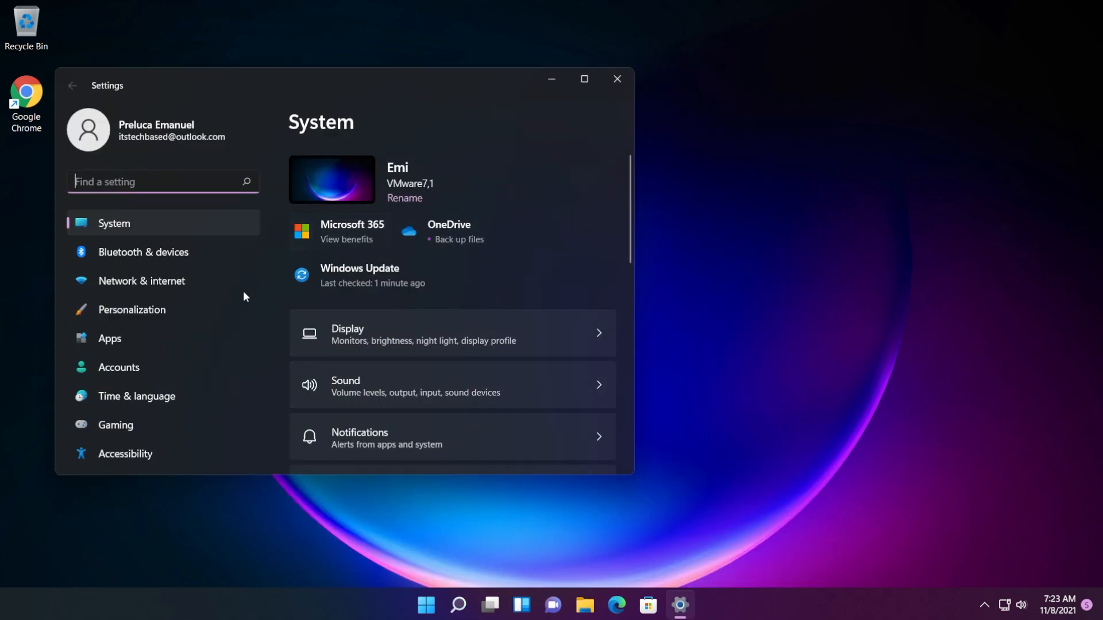
pyautogui.click(118, 367)
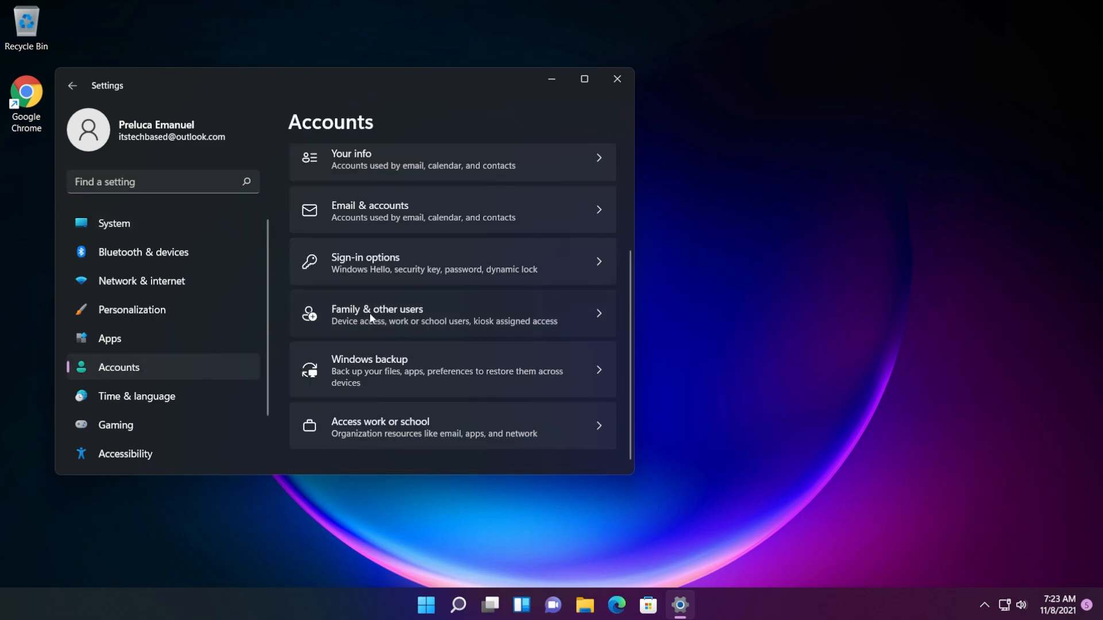
pyautogui.click(377, 315)
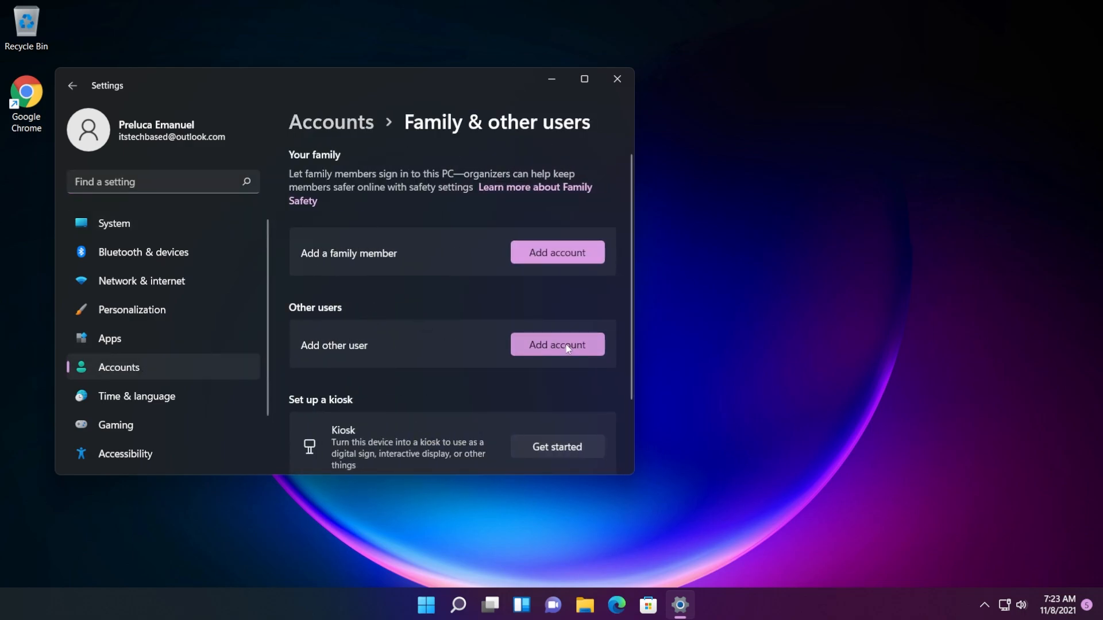
pyautogui.click(556, 345)
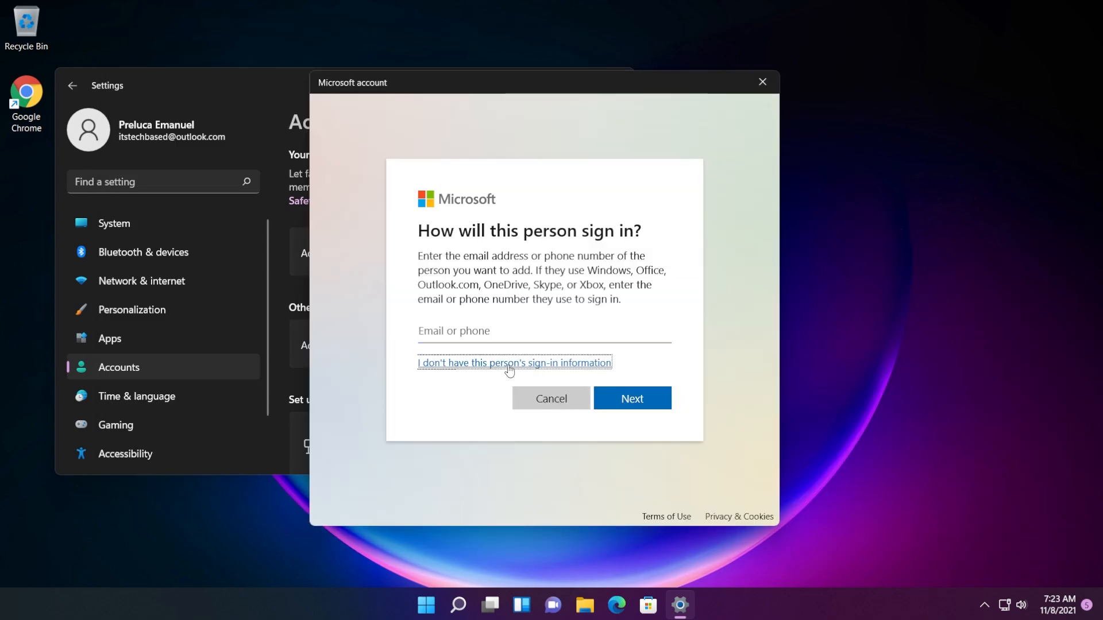
# Create local user Emi1 without a Microsoft account or sign-in information.
pyautogui.click(514, 362)
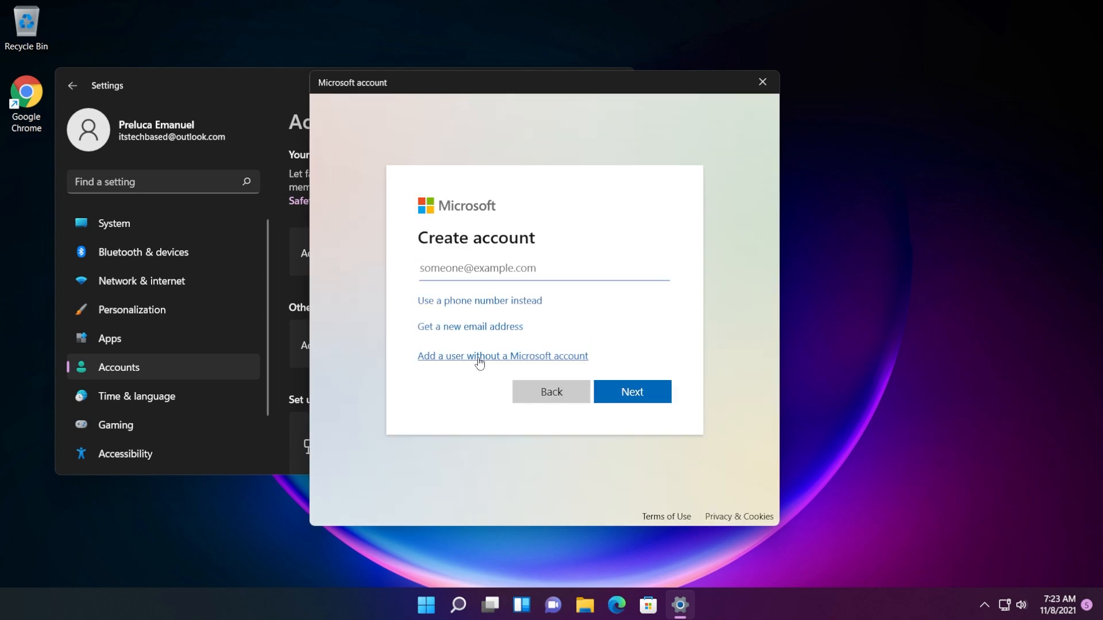
pyautogui.click(501, 356)
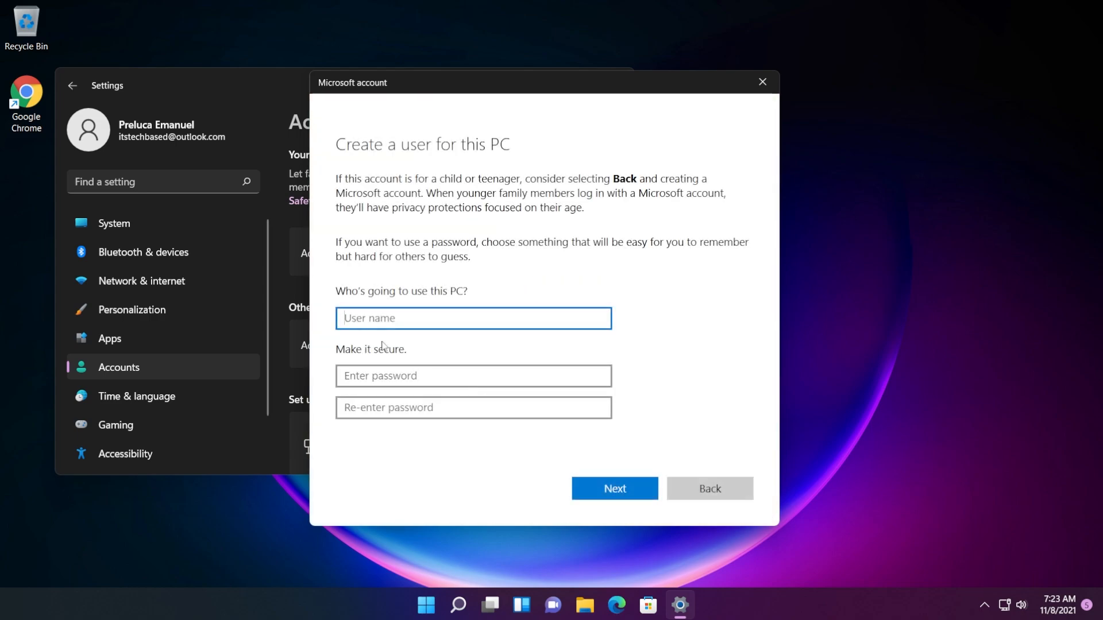
pyautogui.write('Emi')
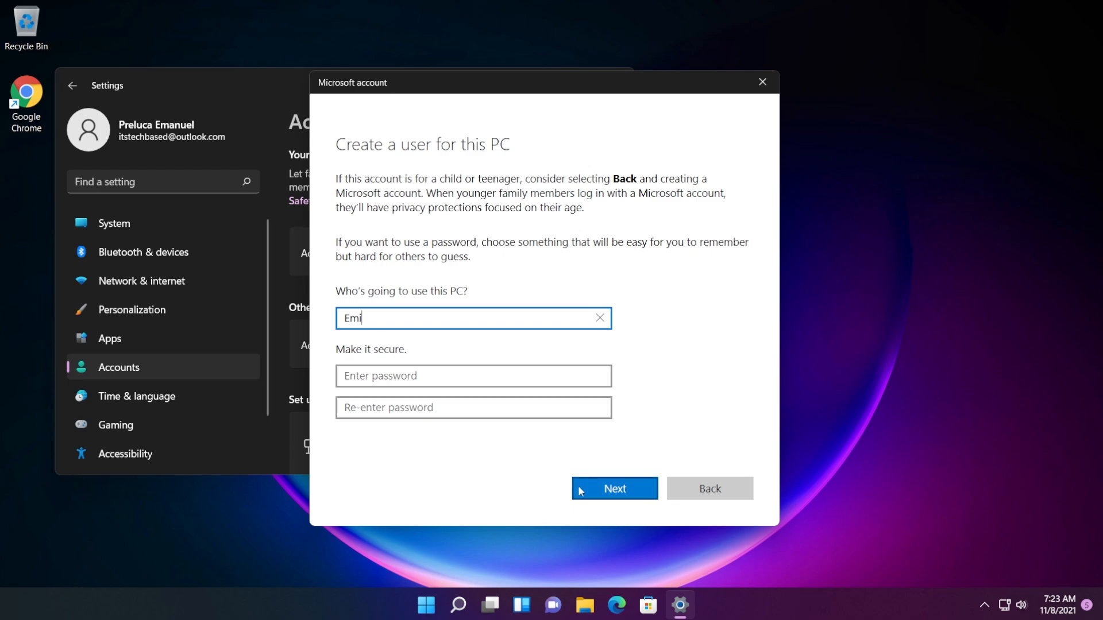
pyautogui.click(613, 489)
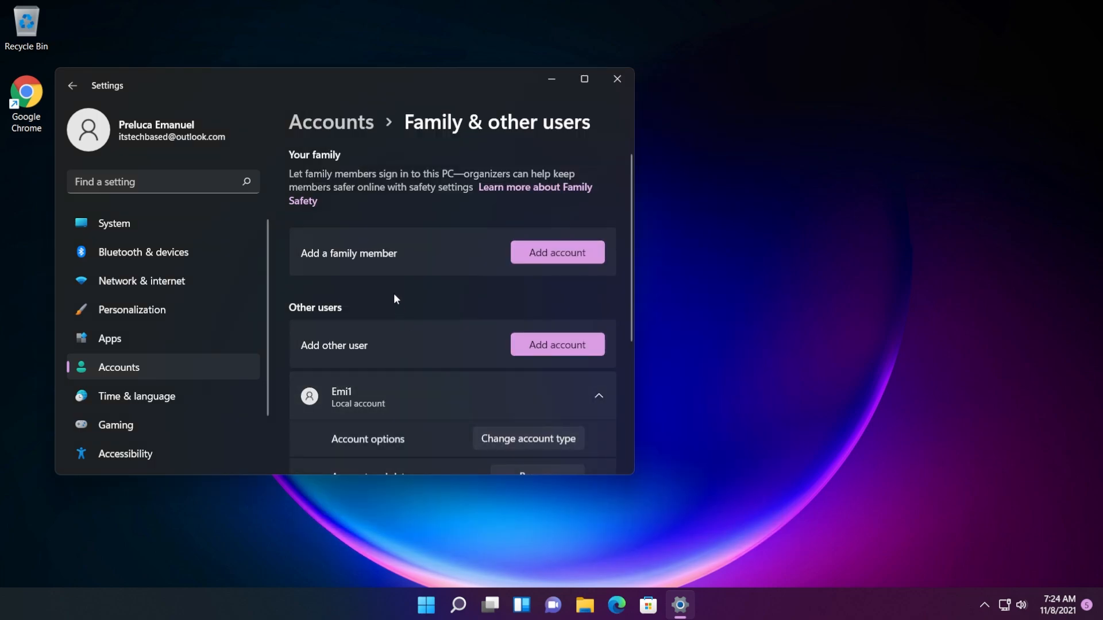
# Change the new Emi1 account's type to Administrator.
pyautogui.scroll(-3)
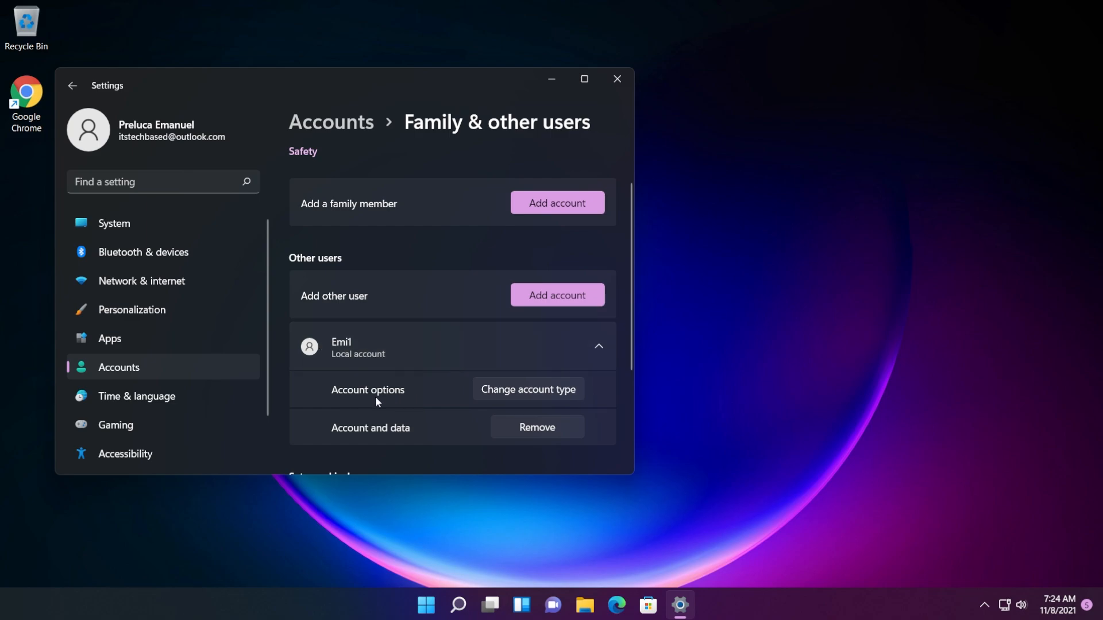
pyautogui.click(528, 389)
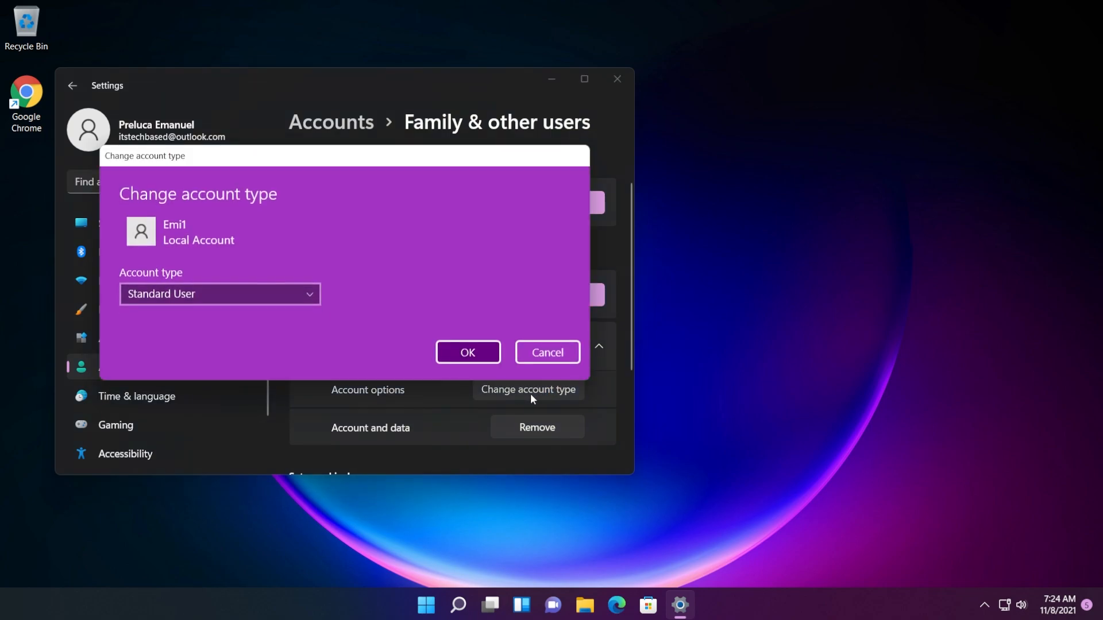
pyautogui.click(219, 294)
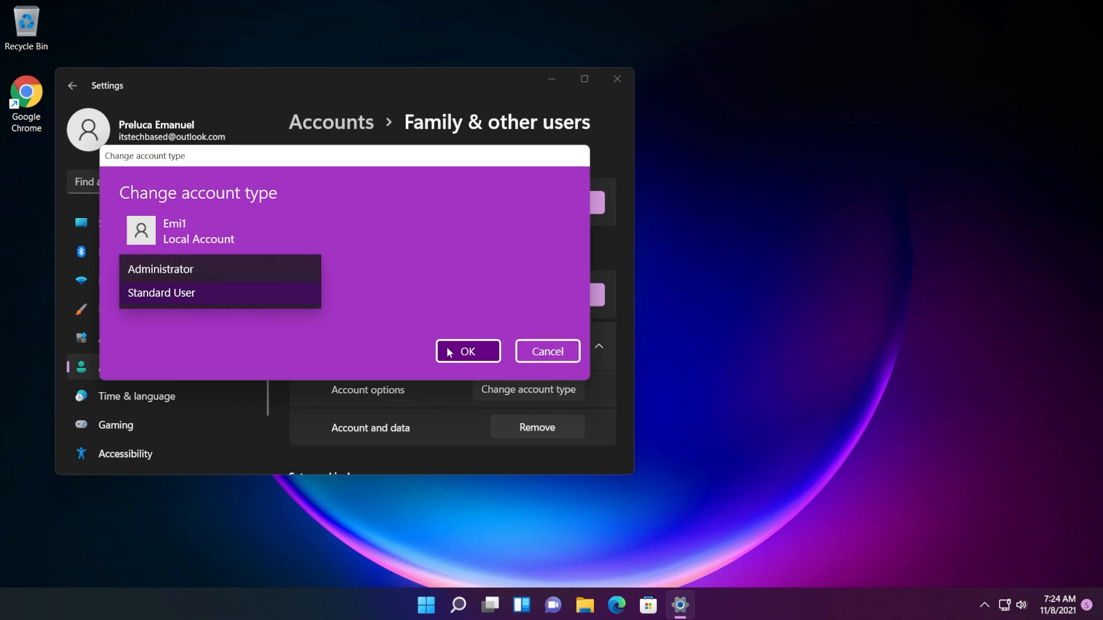
pyautogui.click(466, 351)
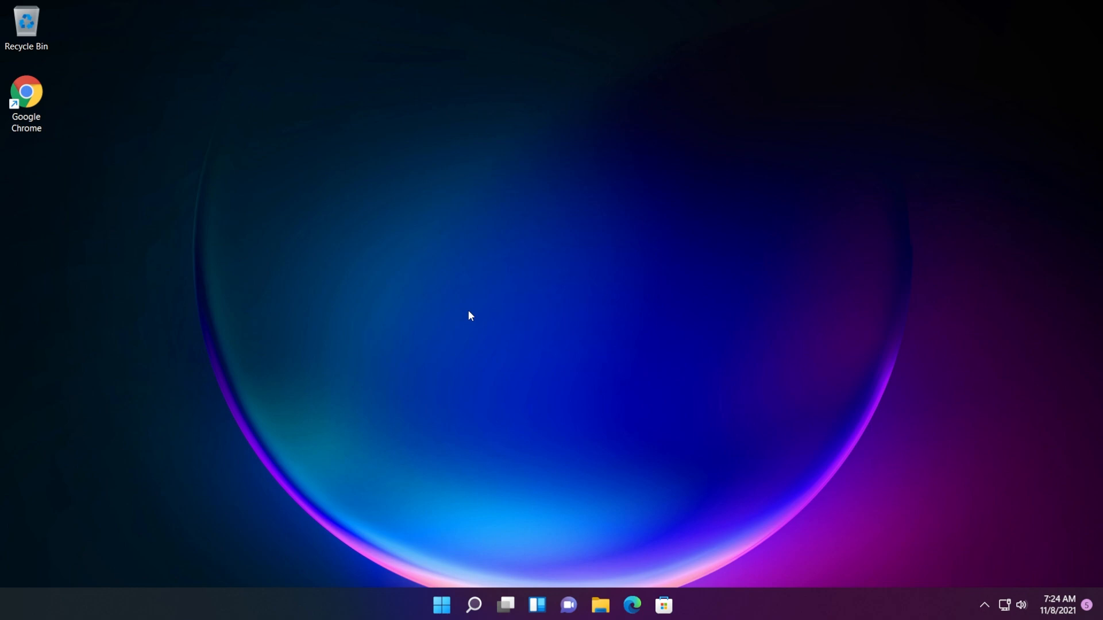
pyautogui.moveTo(473, 605)
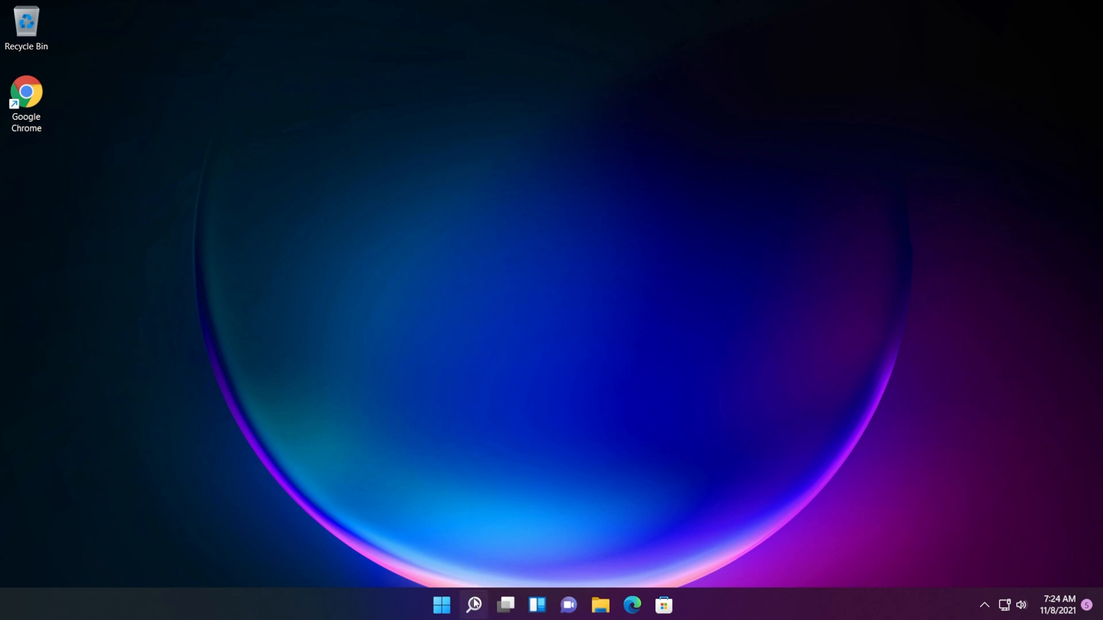
# Start Reset this PC from search and choose the Cloud download reinstall.
pyautogui.click(473, 610)
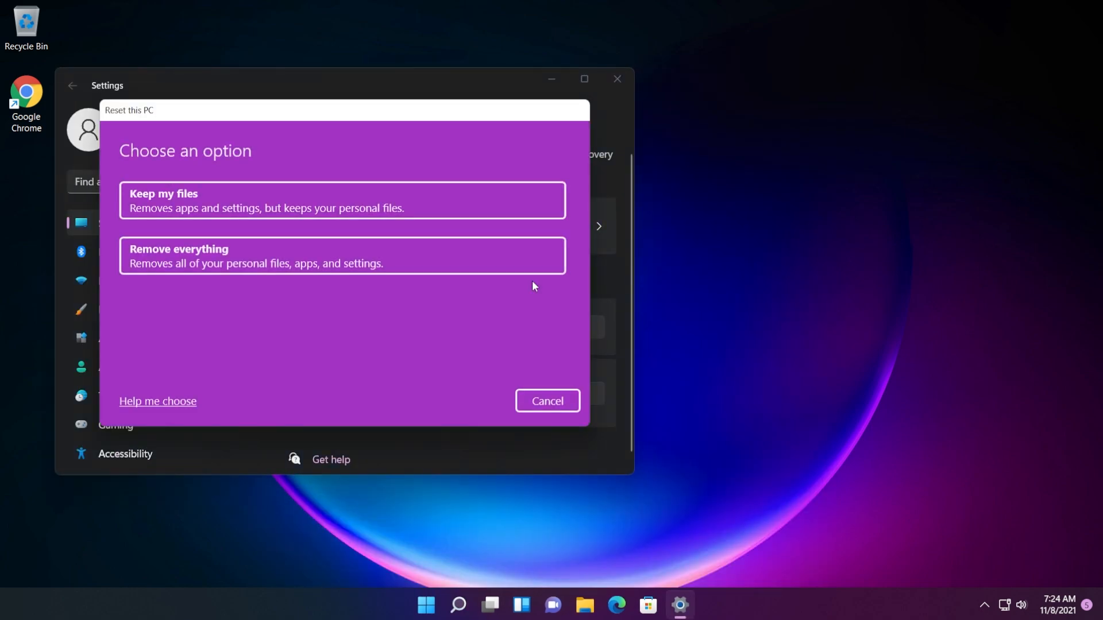
pyautogui.click(342, 200)
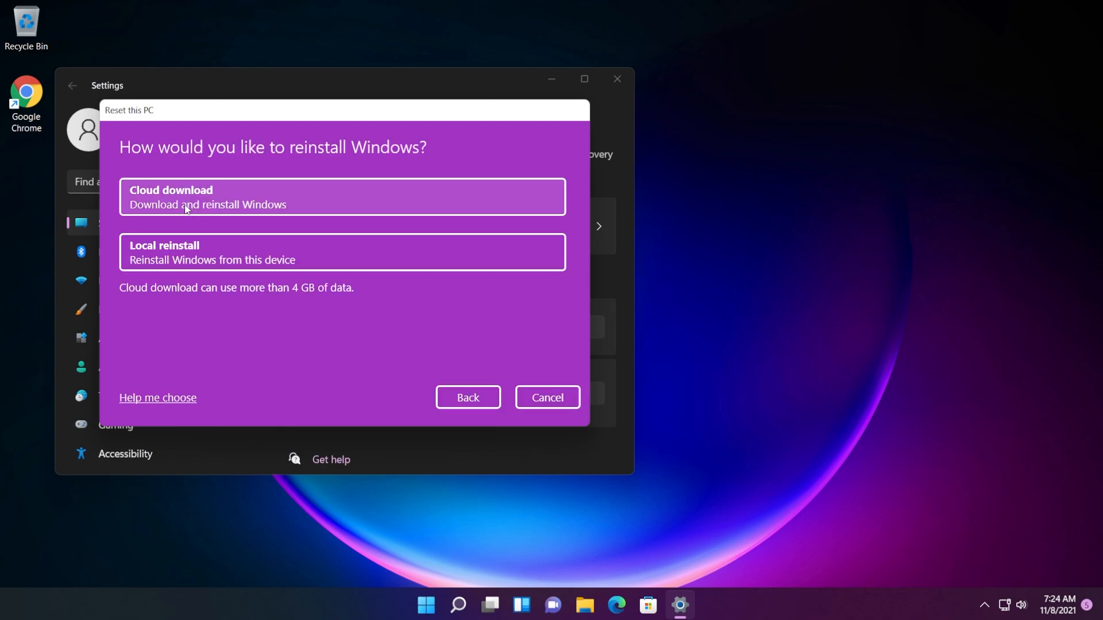
pyautogui.click(342, 197)
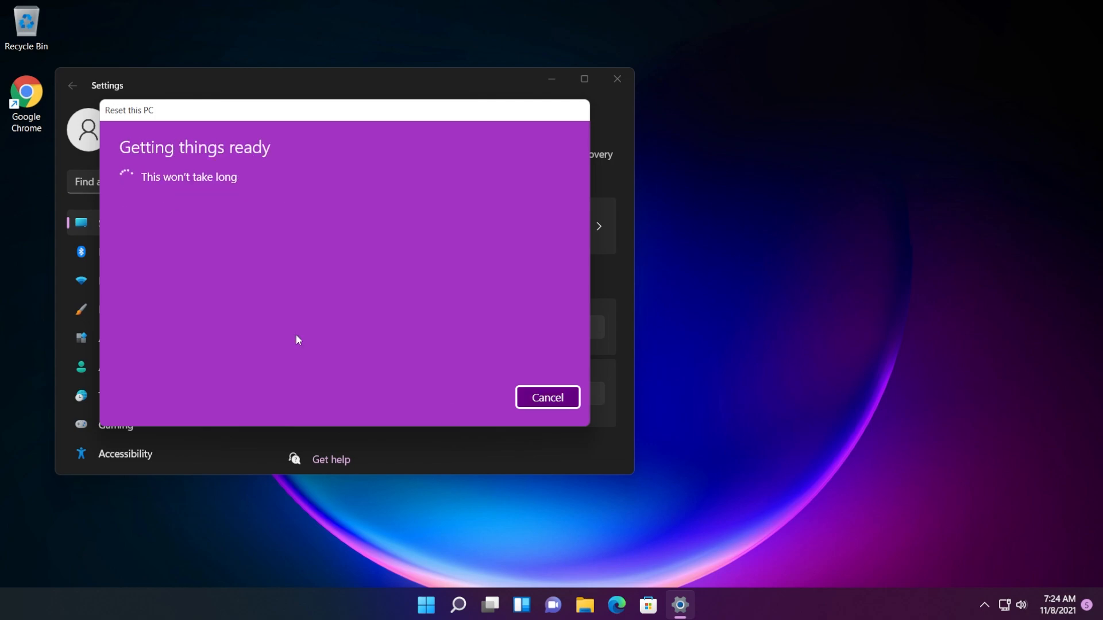
pyautogui.moveTo(298, 294)
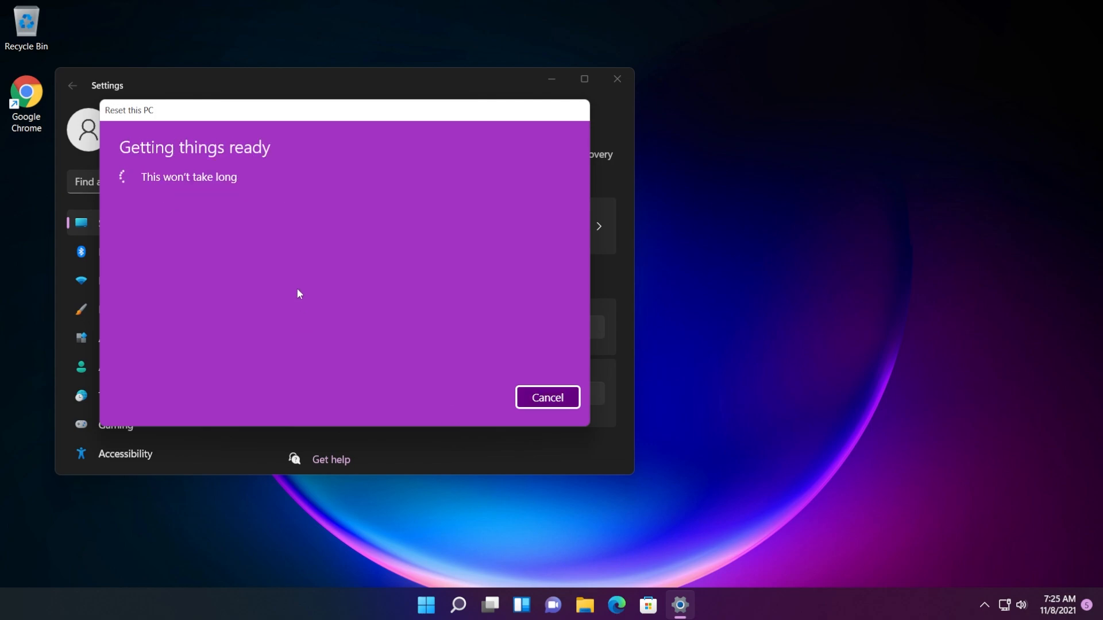
pyautogui.moveTo(304, 288)
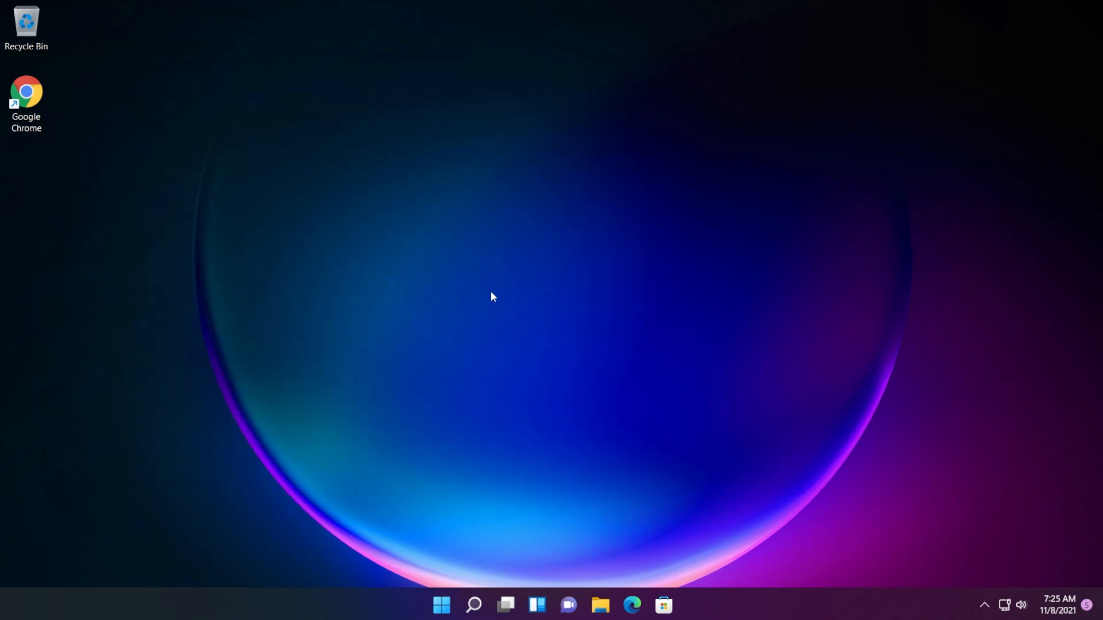
# Open the Quick Settings panel from the network/volume tray icons to confirm it works.
pyautogui.click(1007, 604)
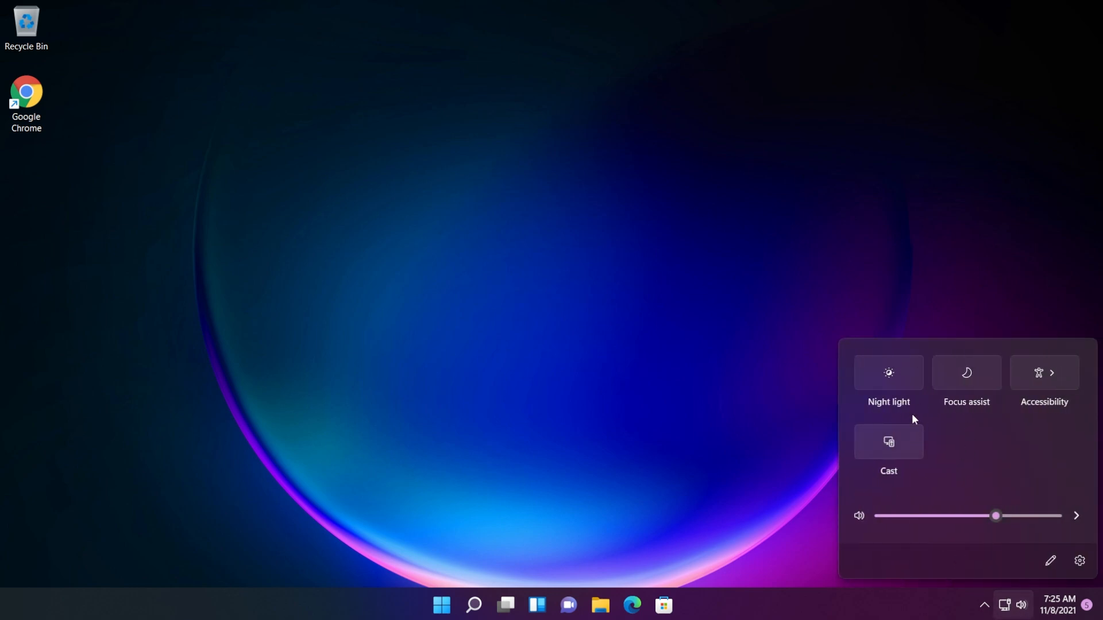
pyautogui.moveTo(967, 443)
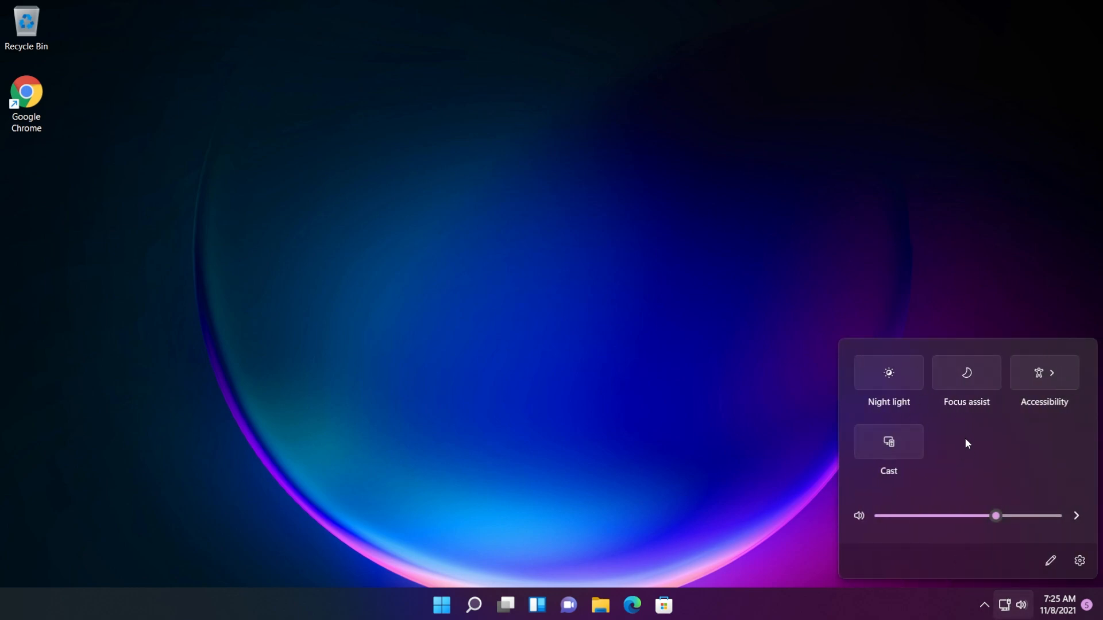
pyautogui.moveTo(497, 346)
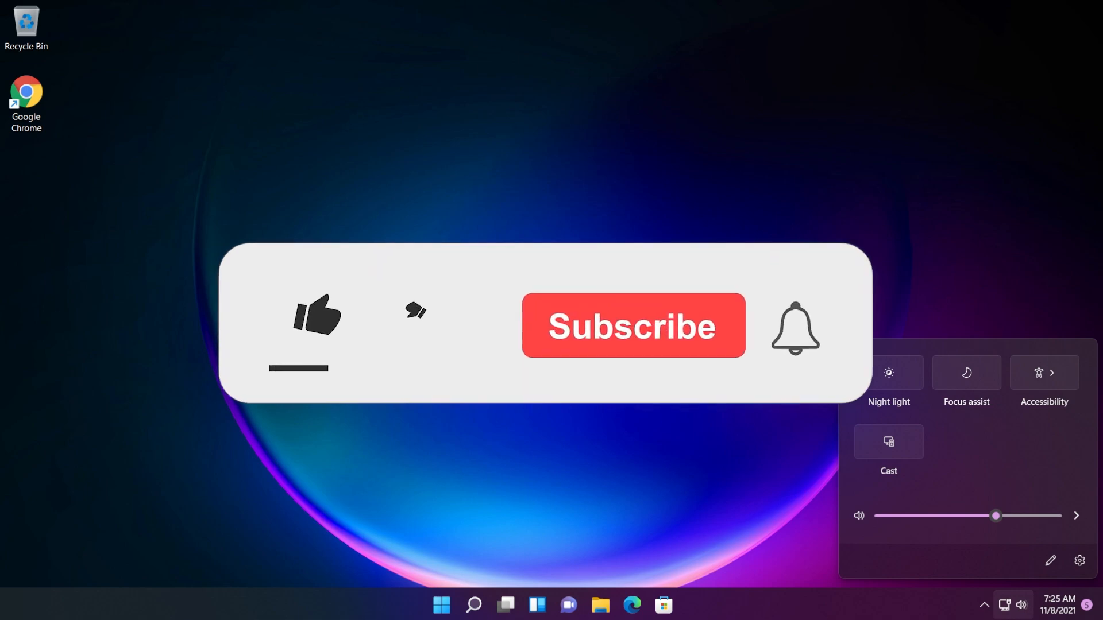
pyautogui.click(315, 317)
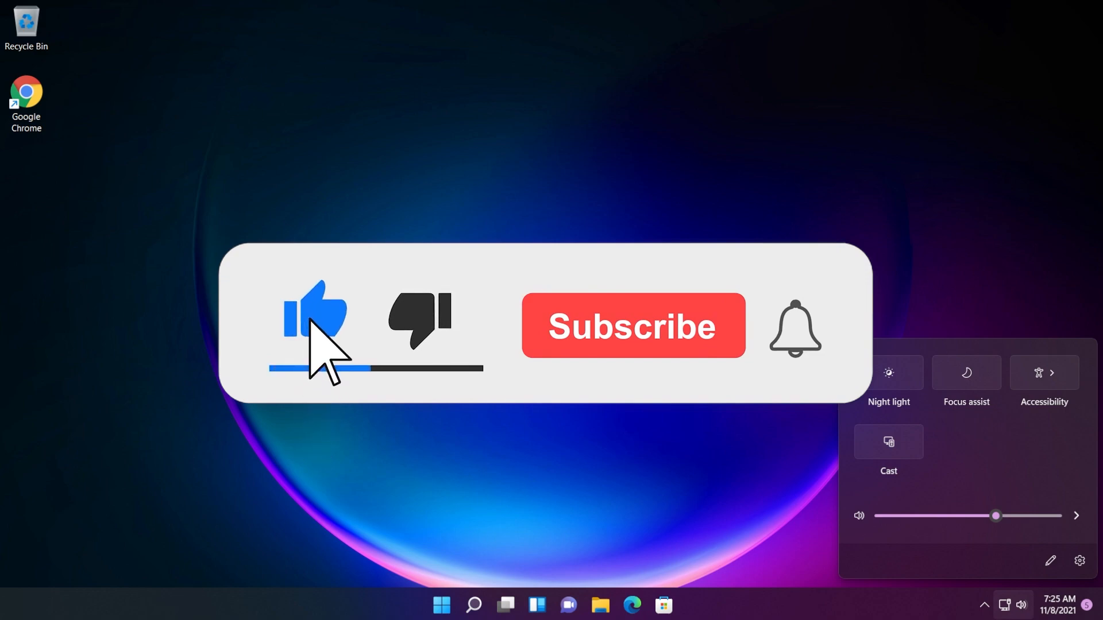
pyautogui.click(632, 325)
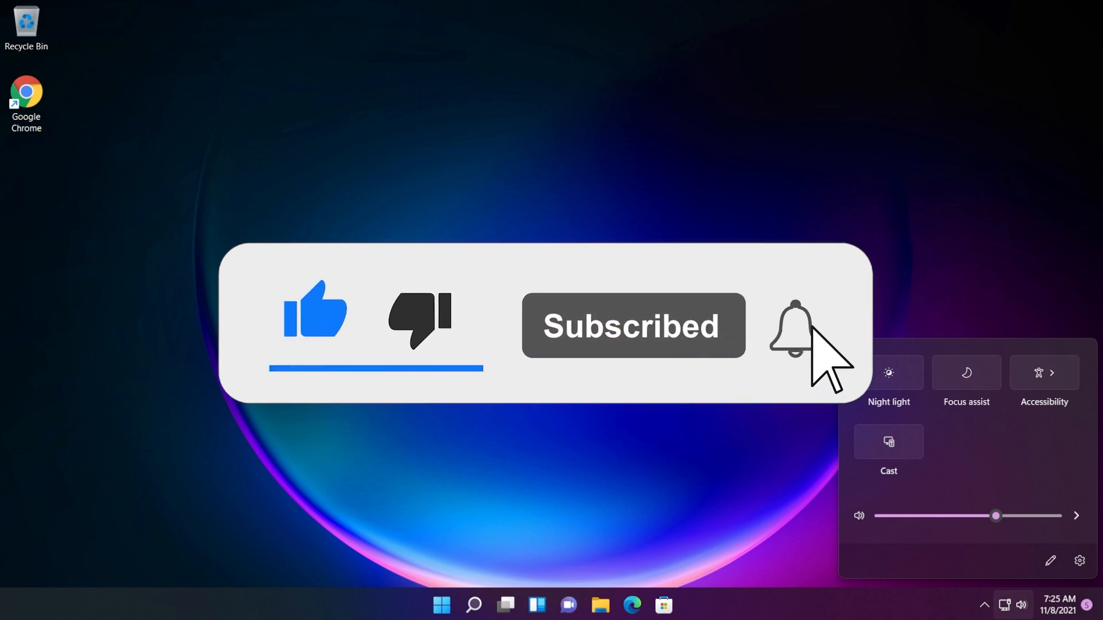